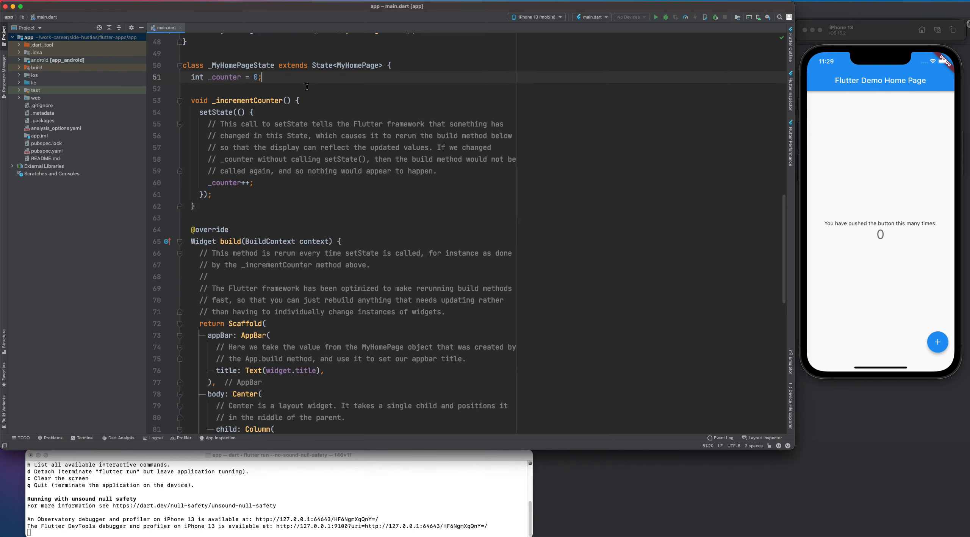
Step: Open pubspec.yaml from the Project tool window to edit dependencies
left_click(303, 89)
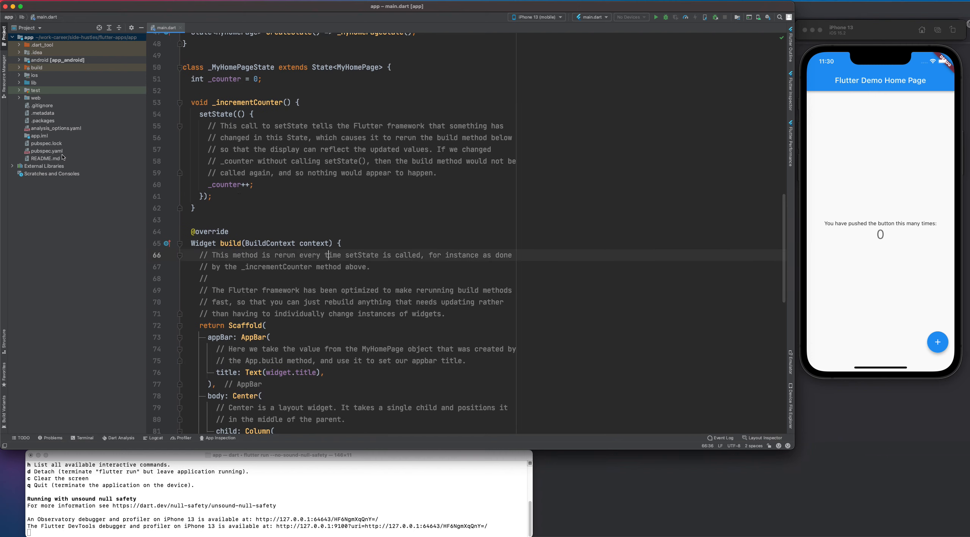
left_click(47, 151)
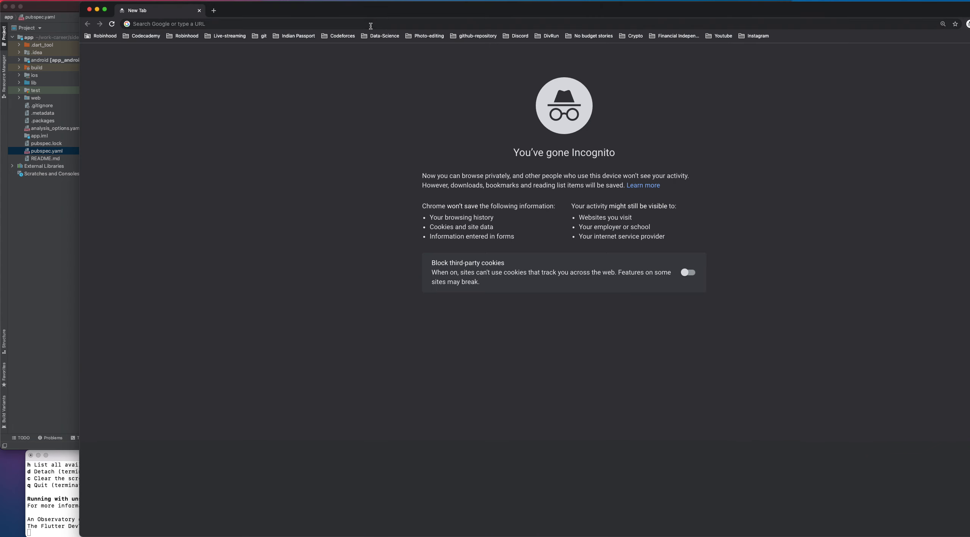
Step: Search Google for 'image picker flutter' and open the image_picker pub.dev page
type("image")
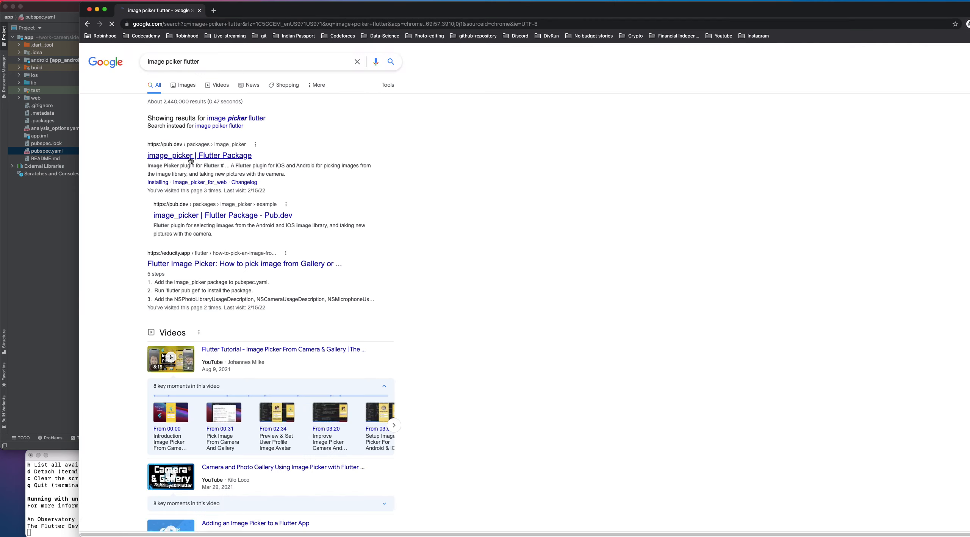
left_click(199, 155)
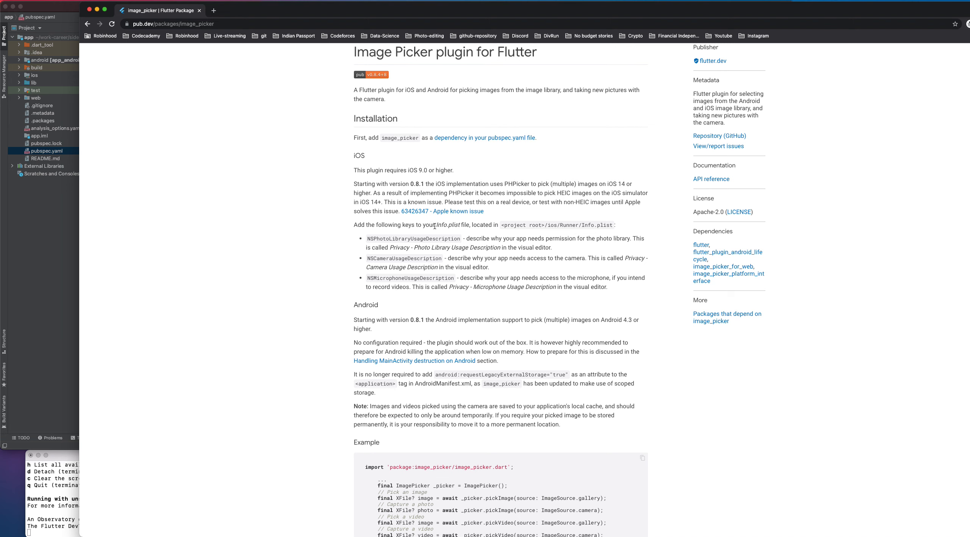
mouse_move(419, 257)
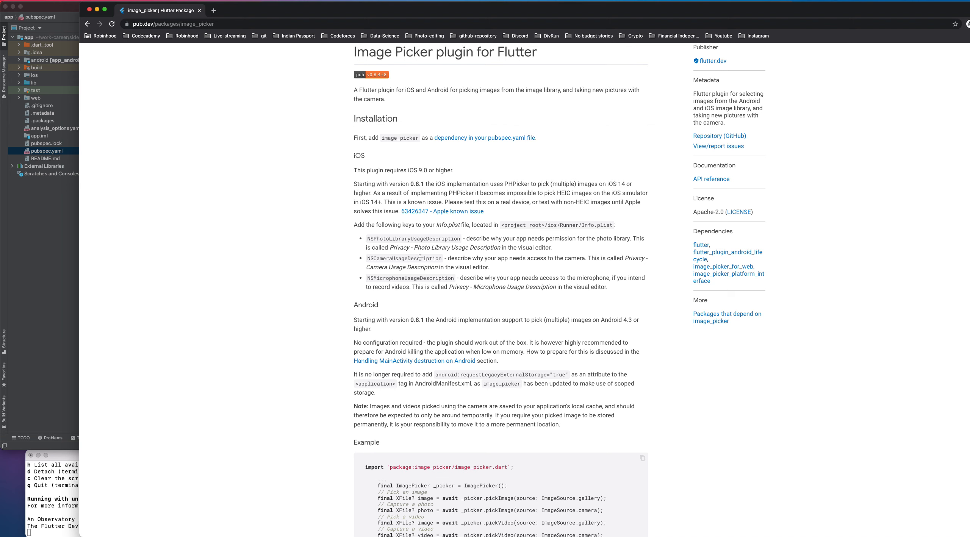
mouse_move(375, 239)
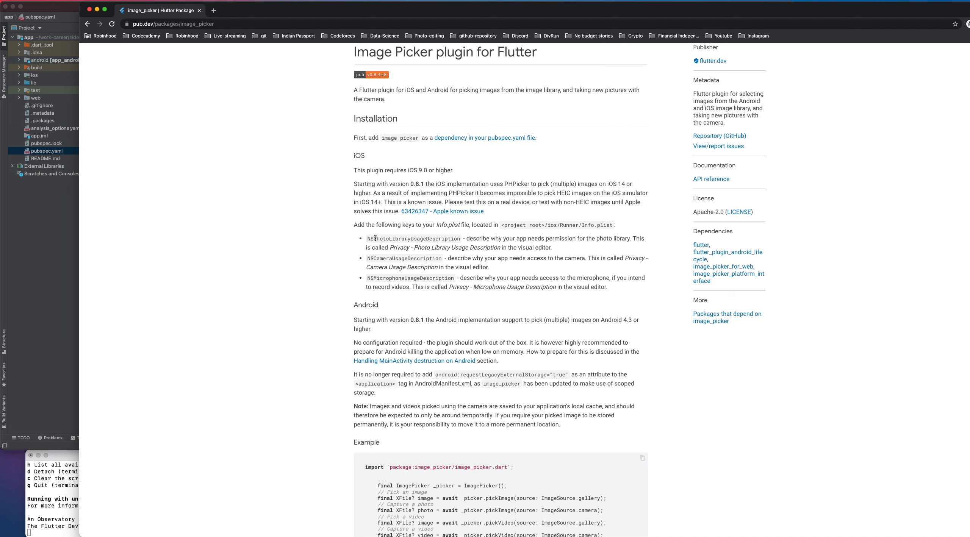
mouse_move(450, 240)
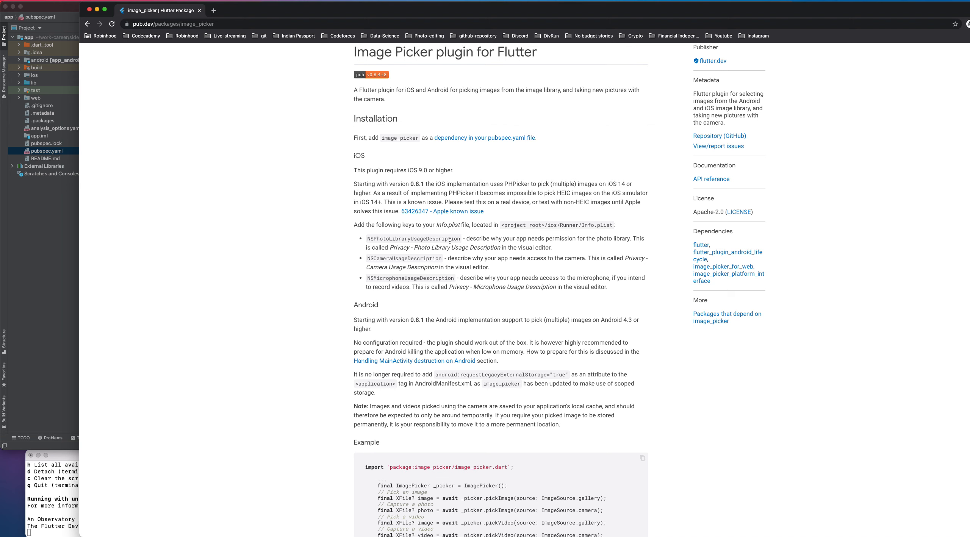
mouse_move(391, 259)
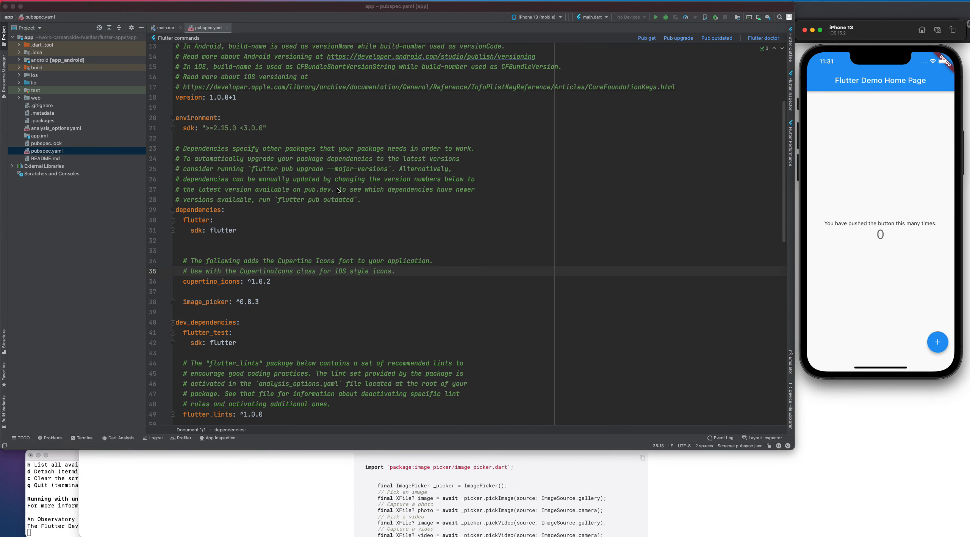
Step: Expand the ios folder and open the Runner's Info.plist file
left_click(36, 68)
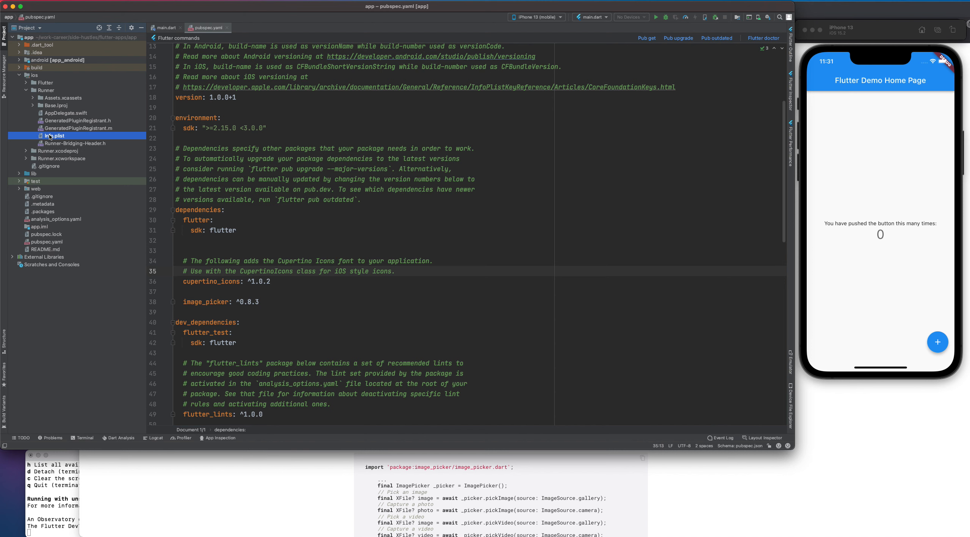
double_click(54, 136)
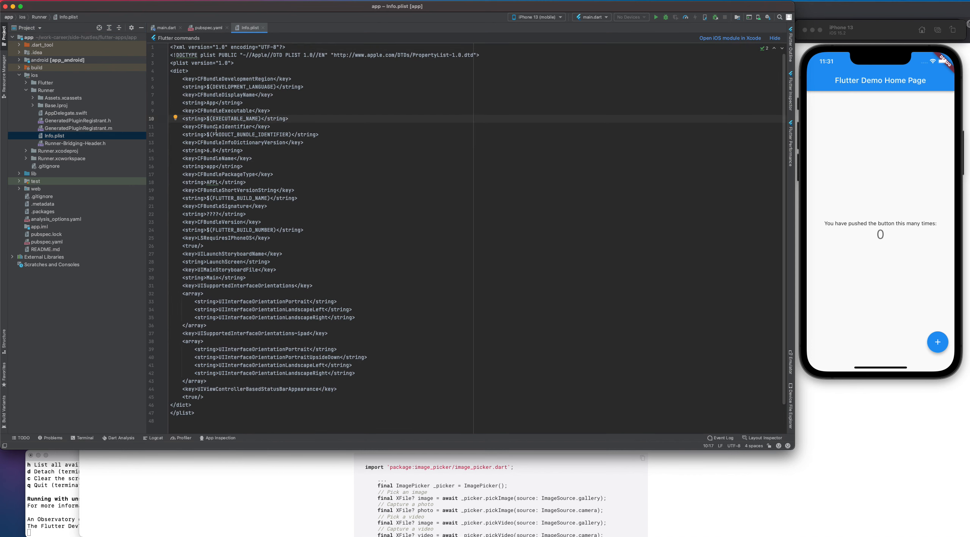
mouse_move(216, 130)
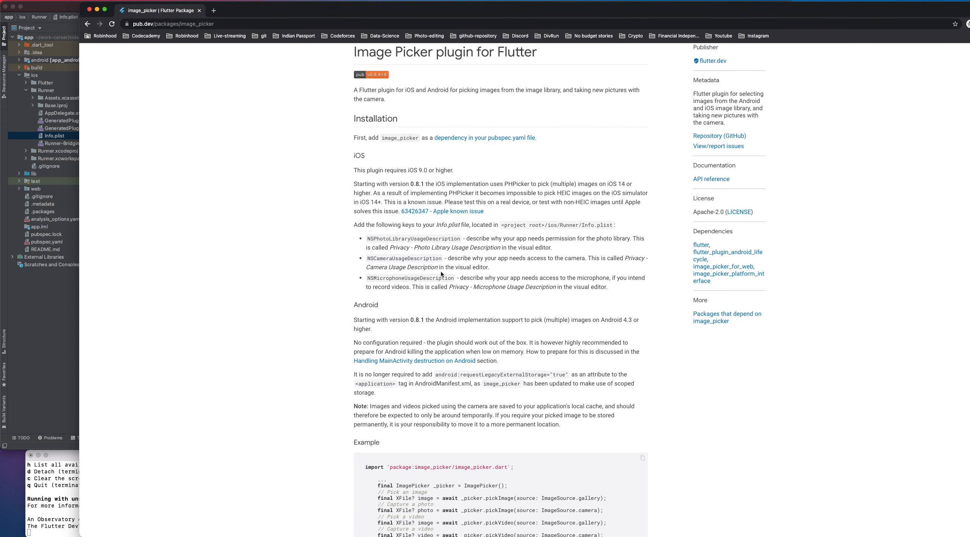
mouse_move(68, 330)
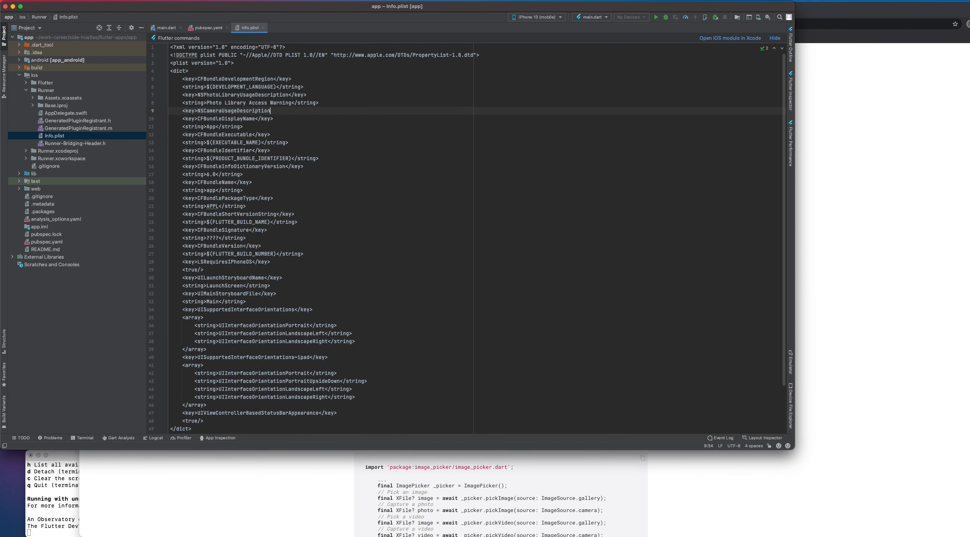
Step: Close the camera usage key in Info.plist with its </key> tag
type("</key")
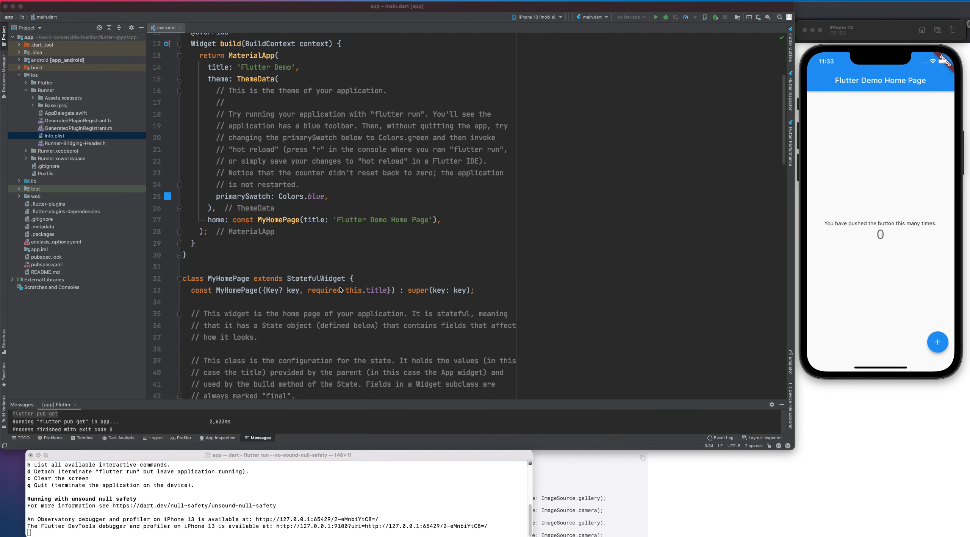
scroll("down", 3)
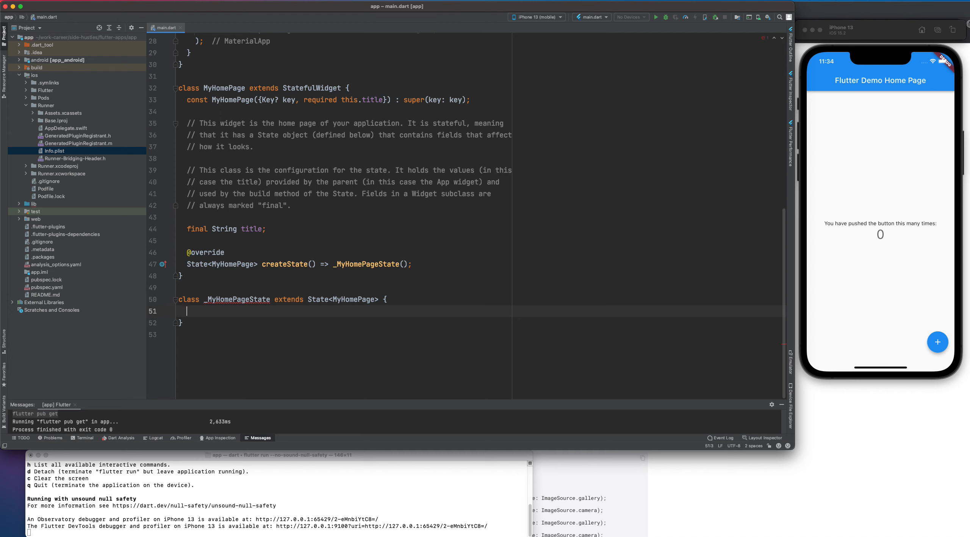
type("@overide")
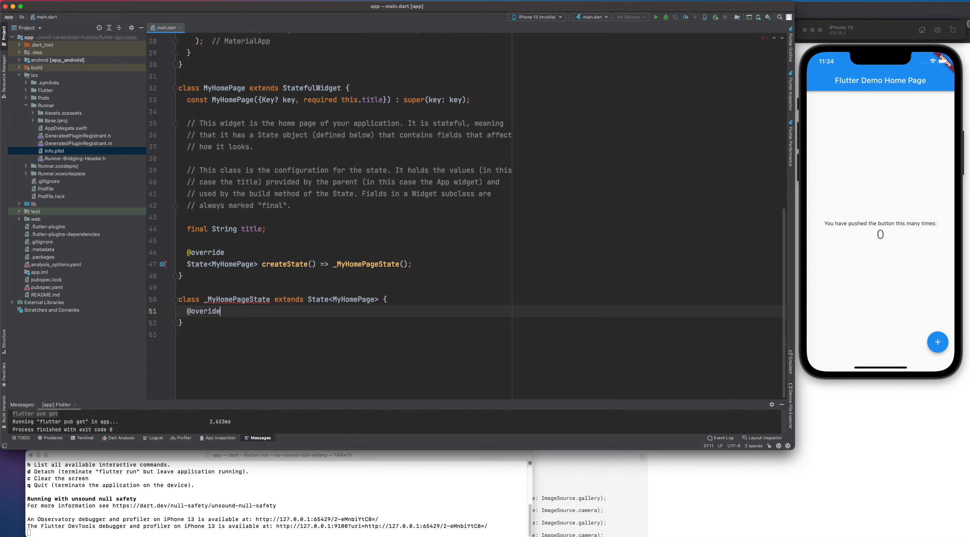
key("enter")
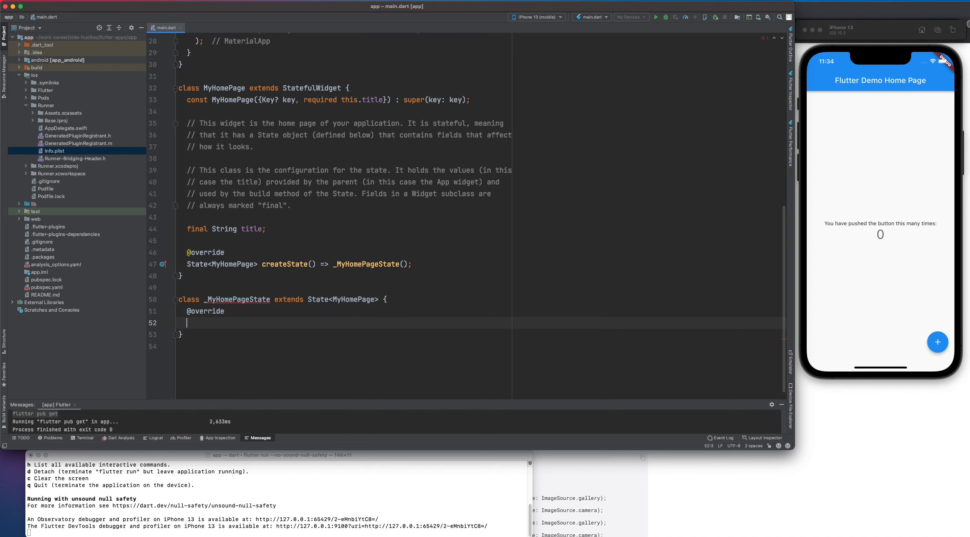
type("Wid")
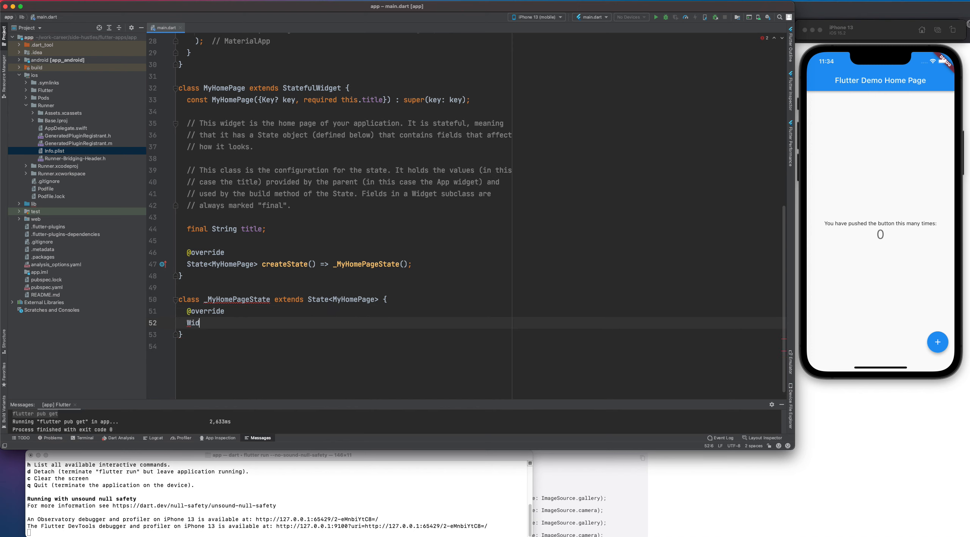
type("get build(BuildContext context) {")
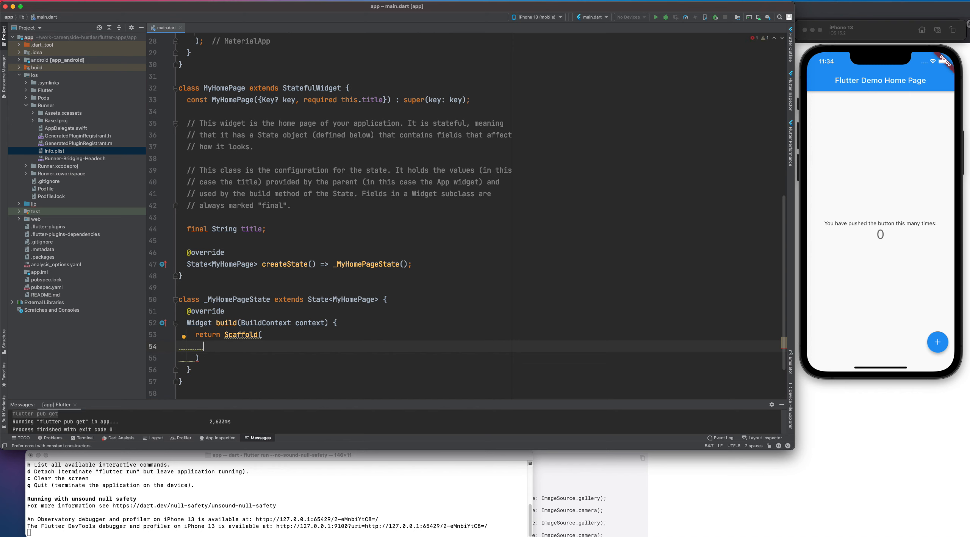
Step: Give the Scaffold an AppBar titled "Image Picker Example" and start the body property
type("appBar: A,")
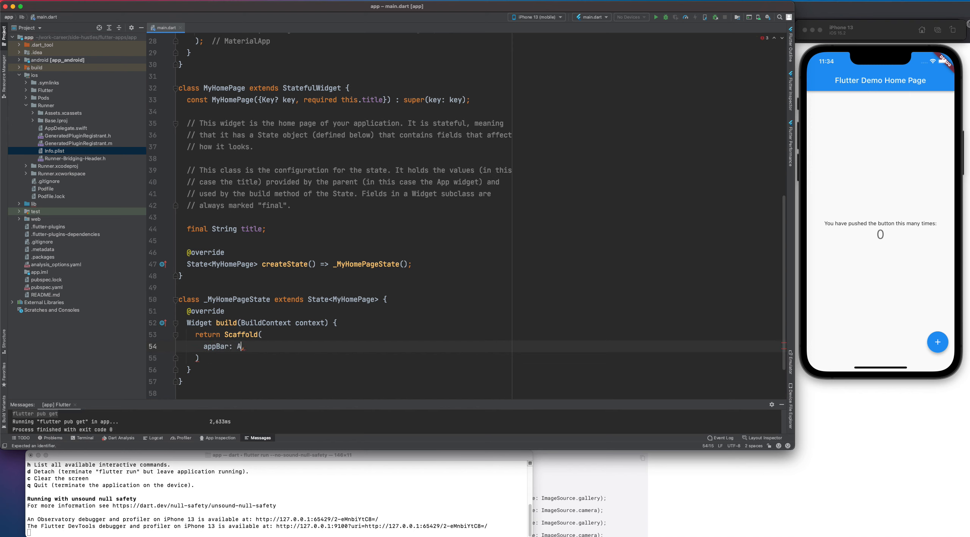
type("ppBar")
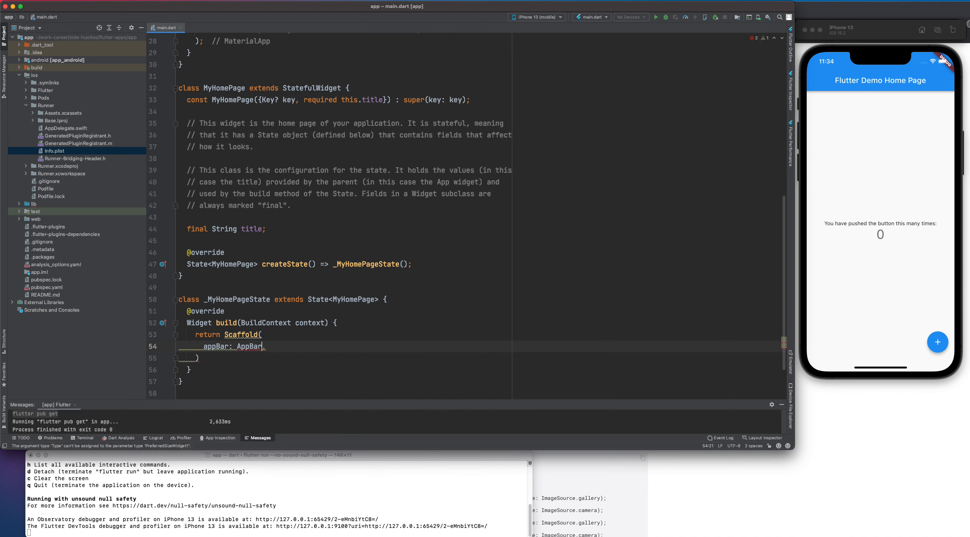
type("(")
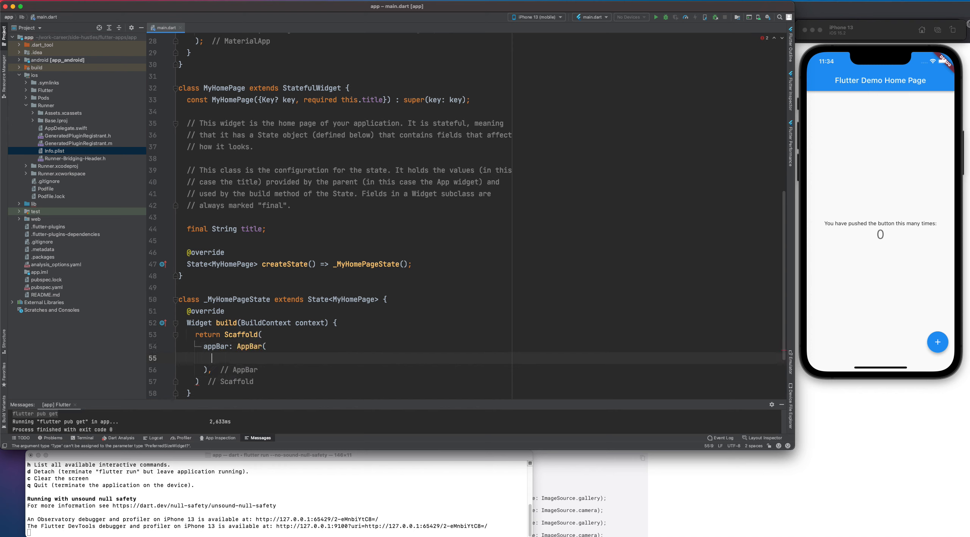
type("title:")
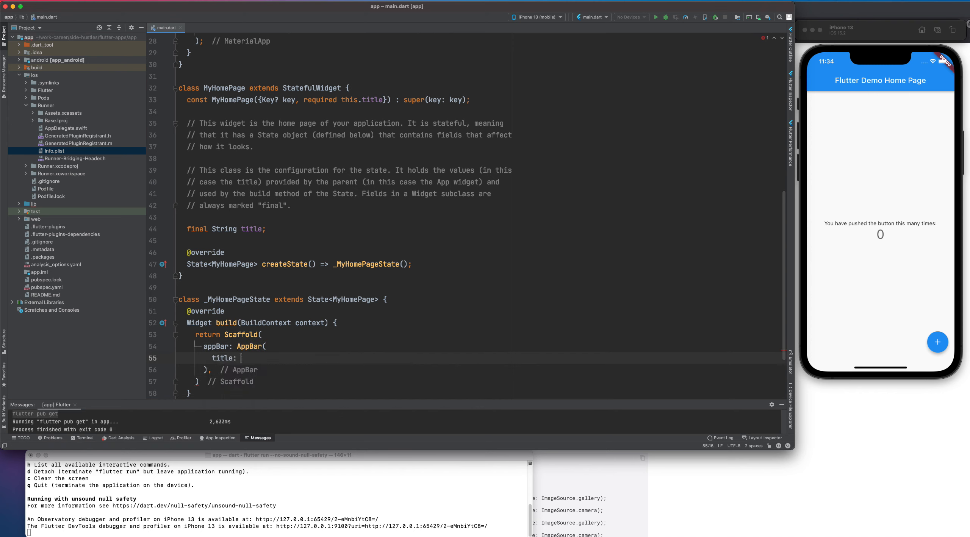
type("Text()")
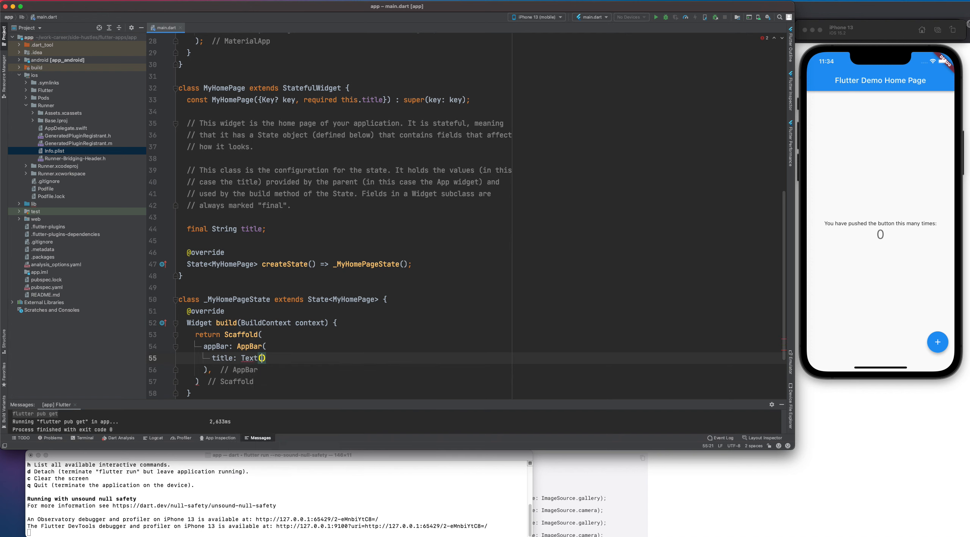
type("\"Image P")
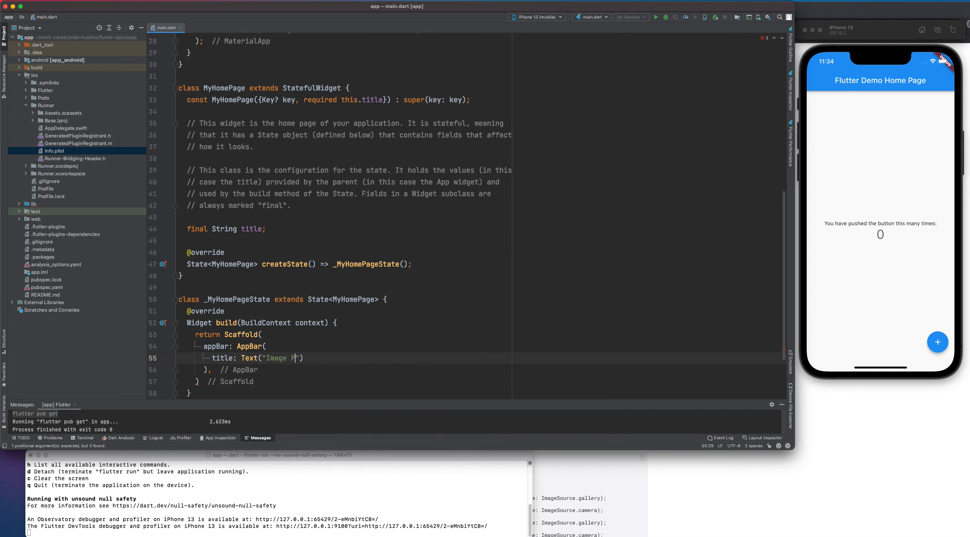
type("icker Example")
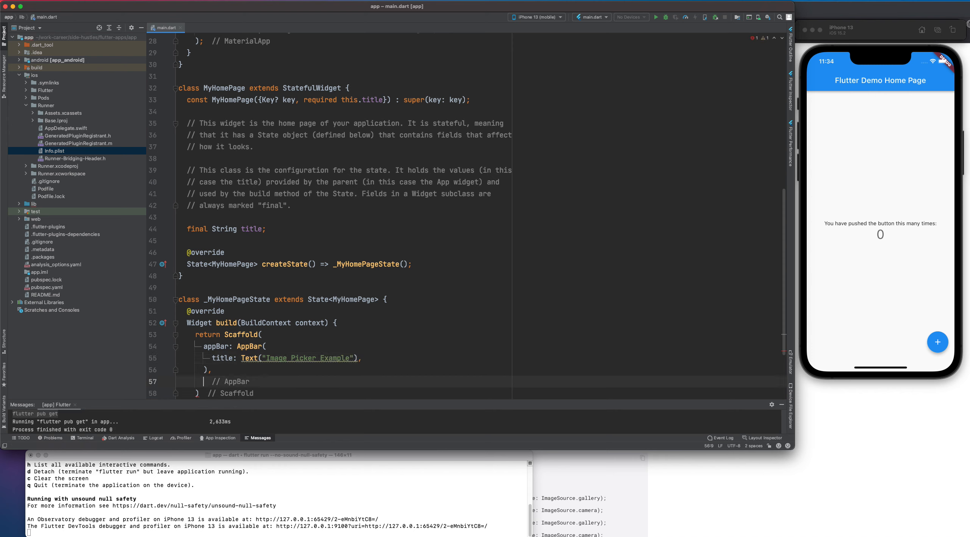
type("body:")
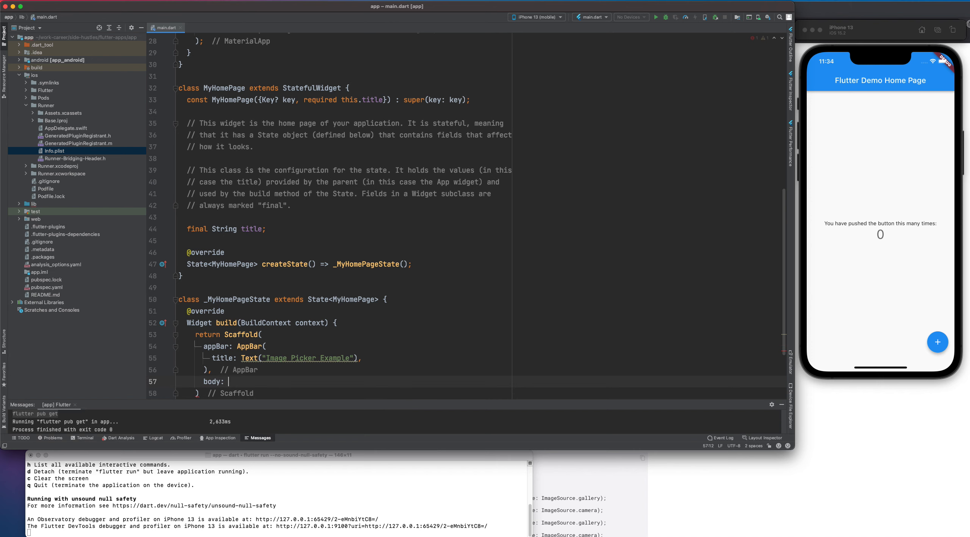
Step: Wrap the body in Center and Column with a blue MaterialButton
type("Center(")
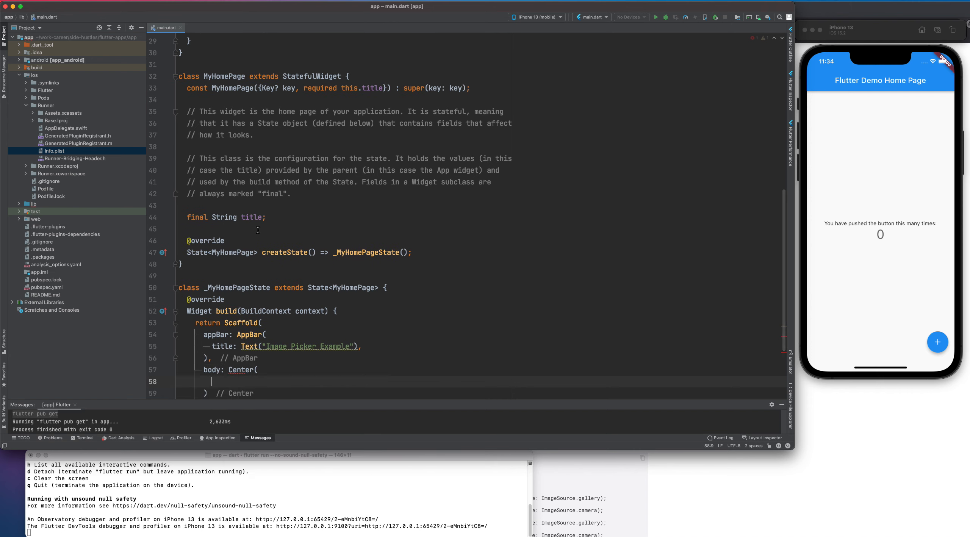
type("child: Column(")
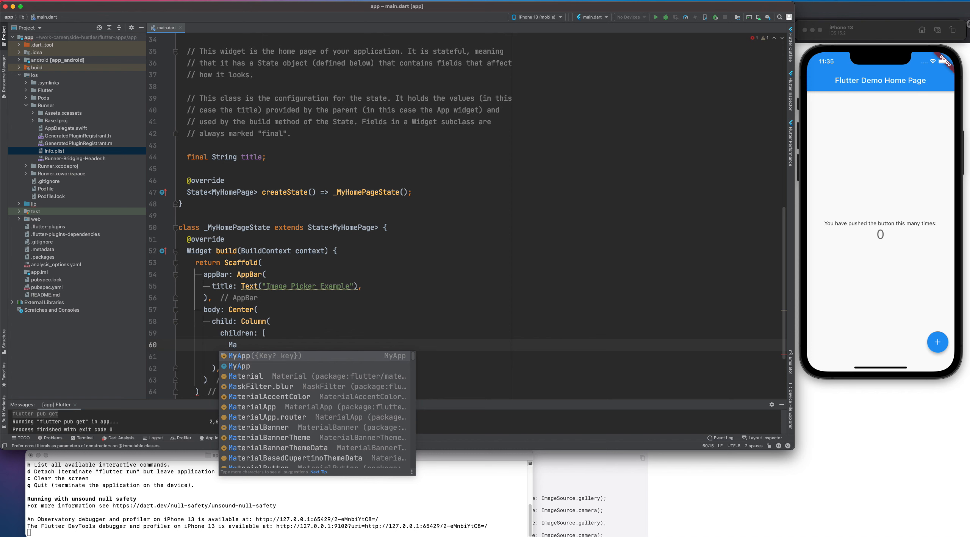
type("terialButton(")
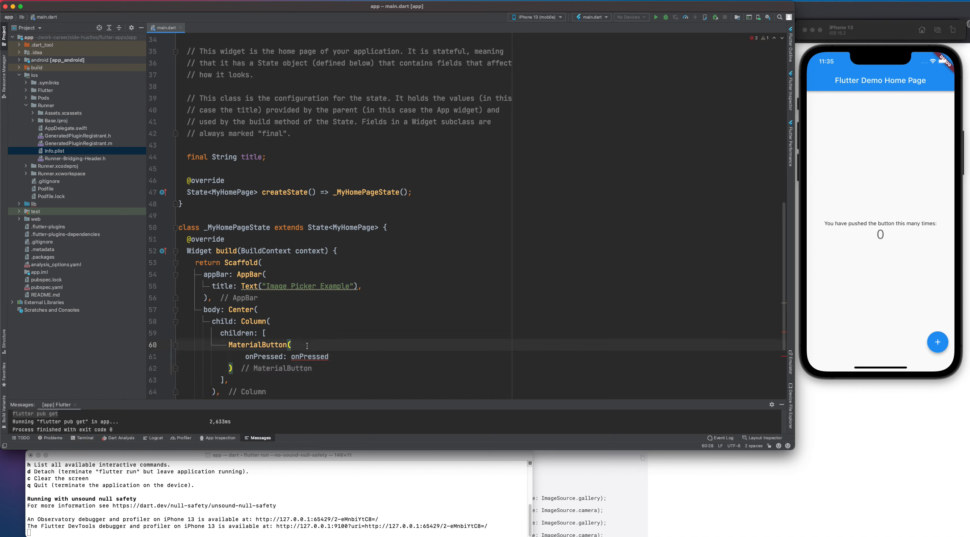
type("color: Colors,")
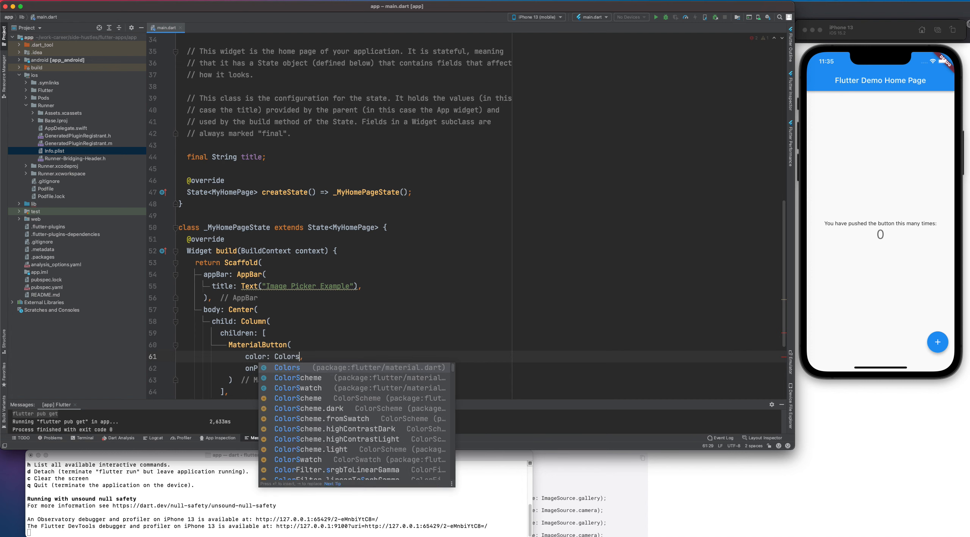
type(".blue")
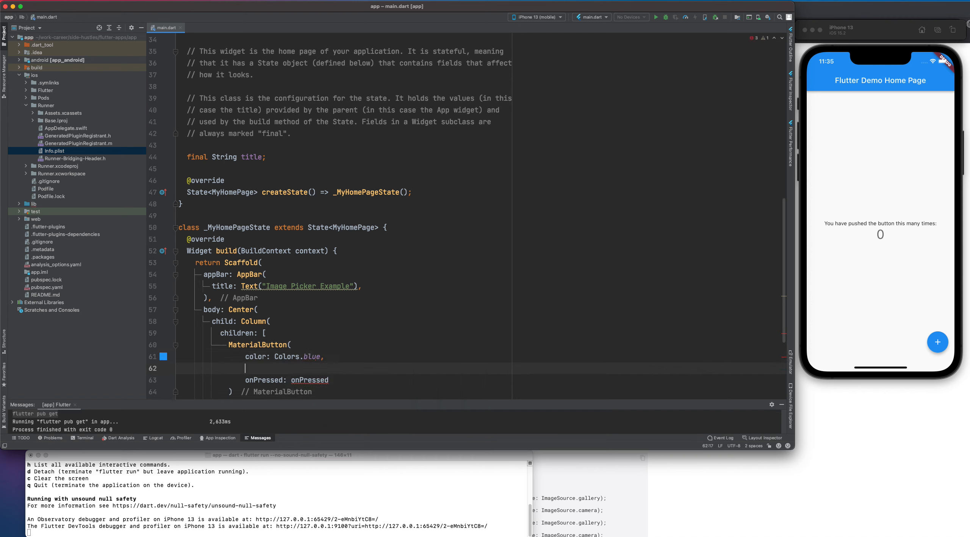
Step: Label the button "Pick Image from Gallery" with a white TextStyle
type("chi")
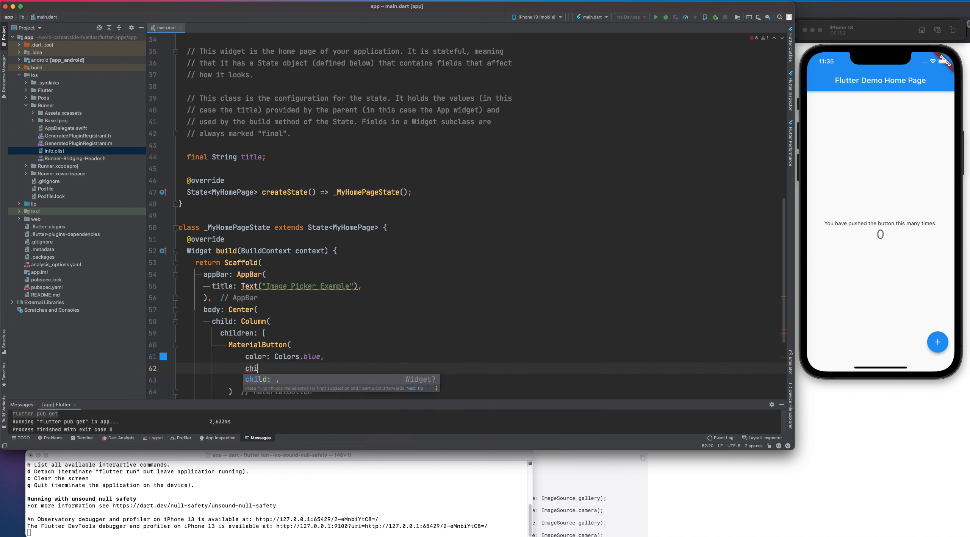
type("Text(\"\"")
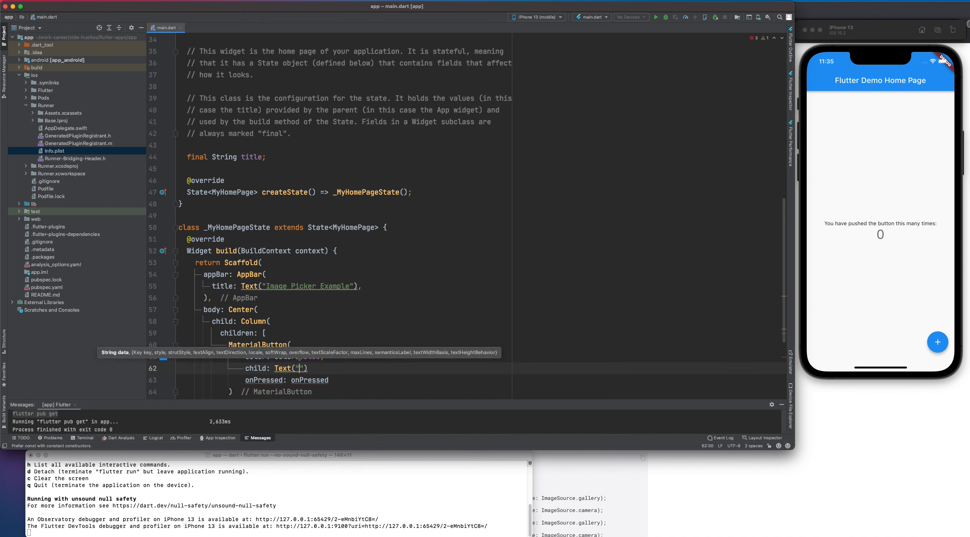
type("Pick Image from")
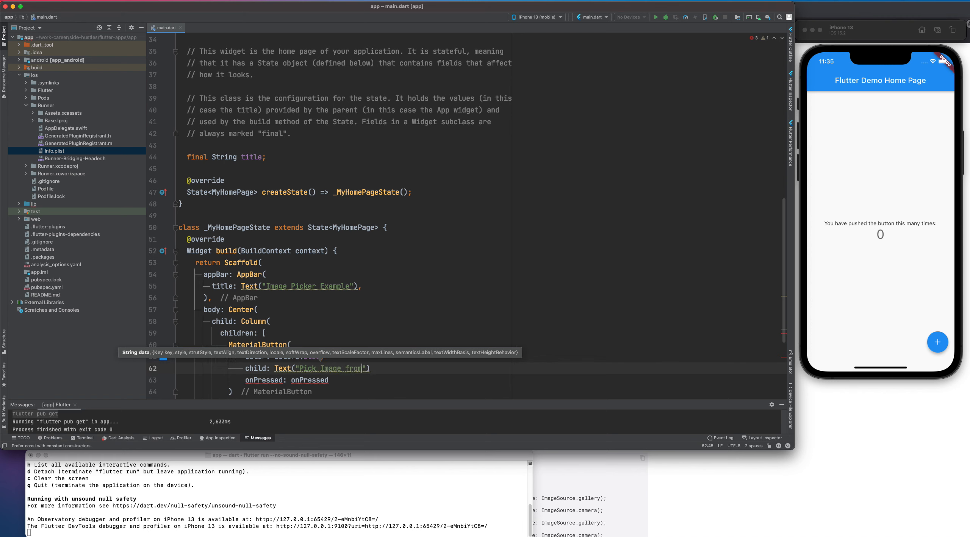
type("Gallery")
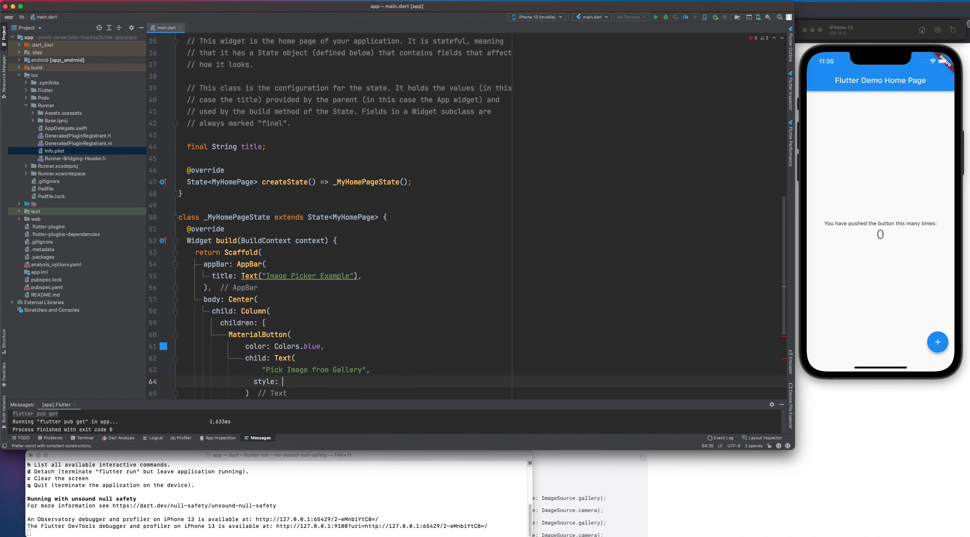
type("TextStyle")
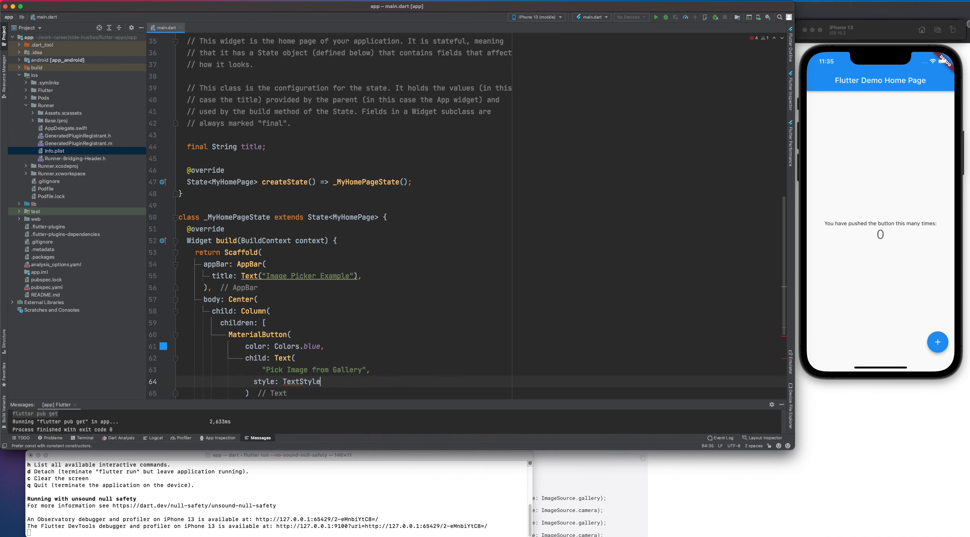
type("color: Colors.")
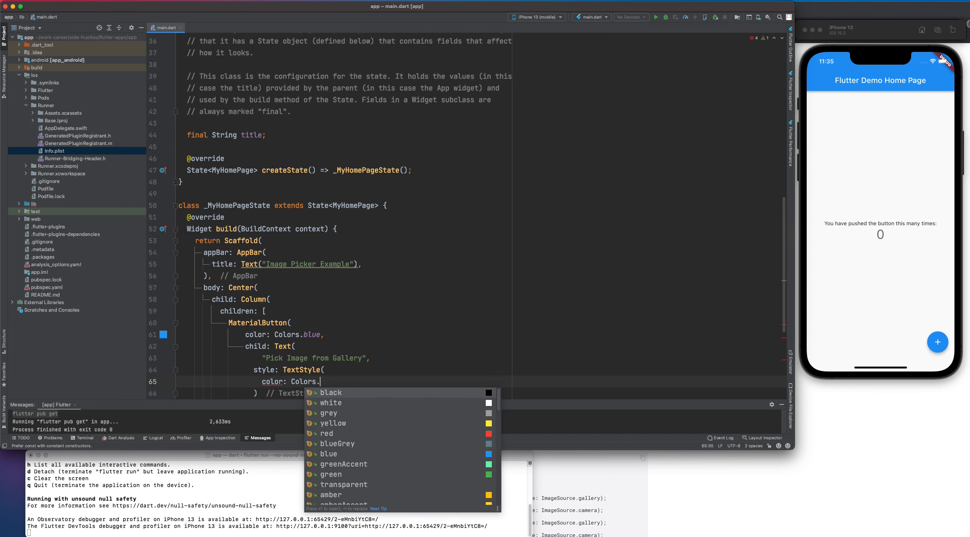
type("wh")
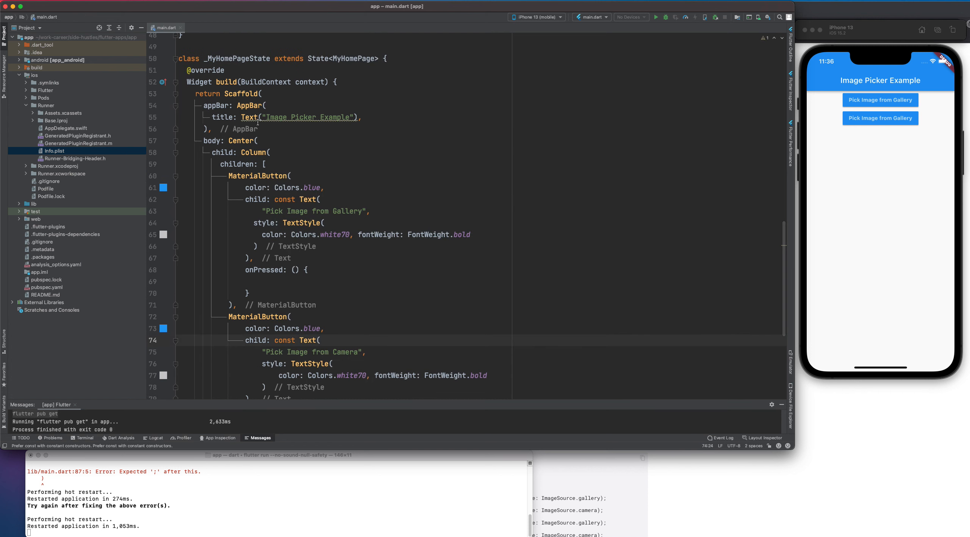
Step: Mark the camera button's Text widget const
type("const")
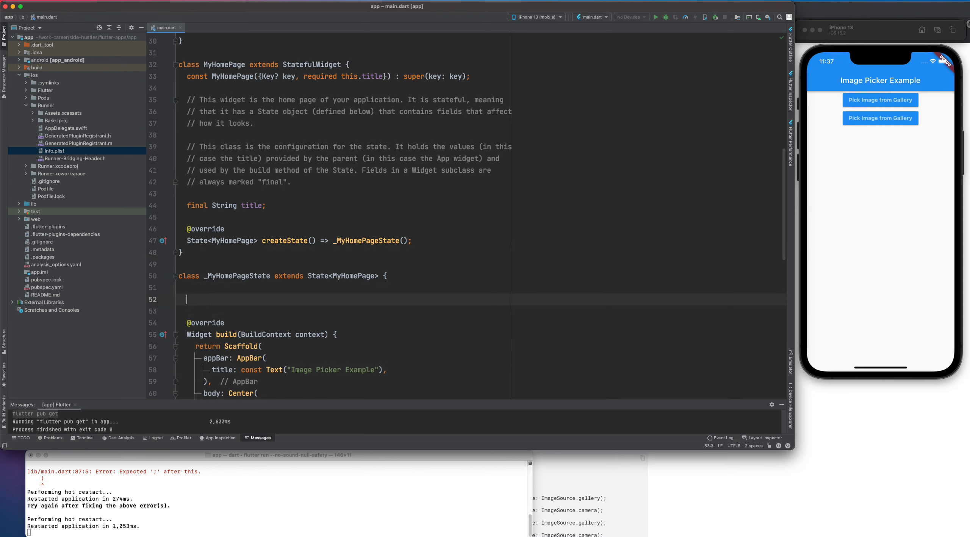
Step: Add a File? image field and an async pickImage method awaiting ImagePicker's gallery source
type("File? image;")
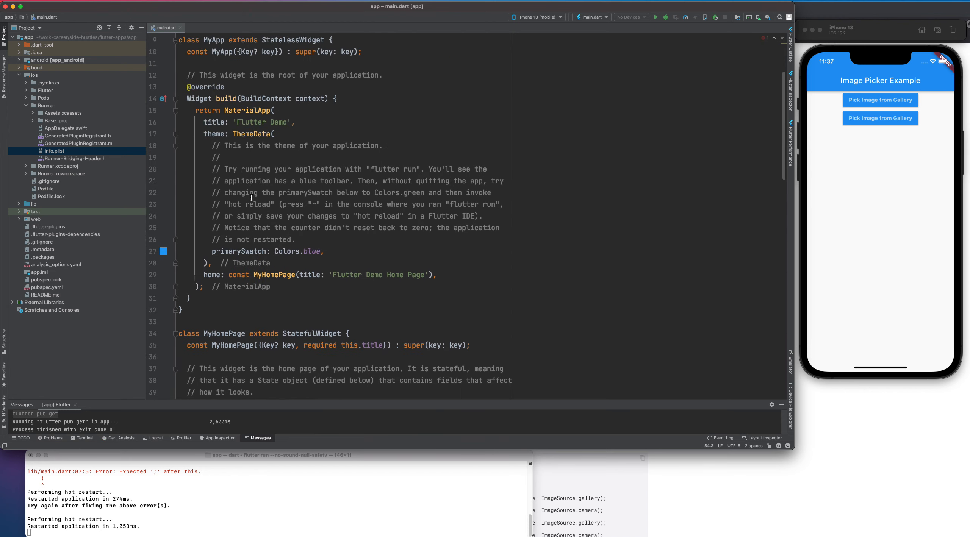
scroll("down", 3)
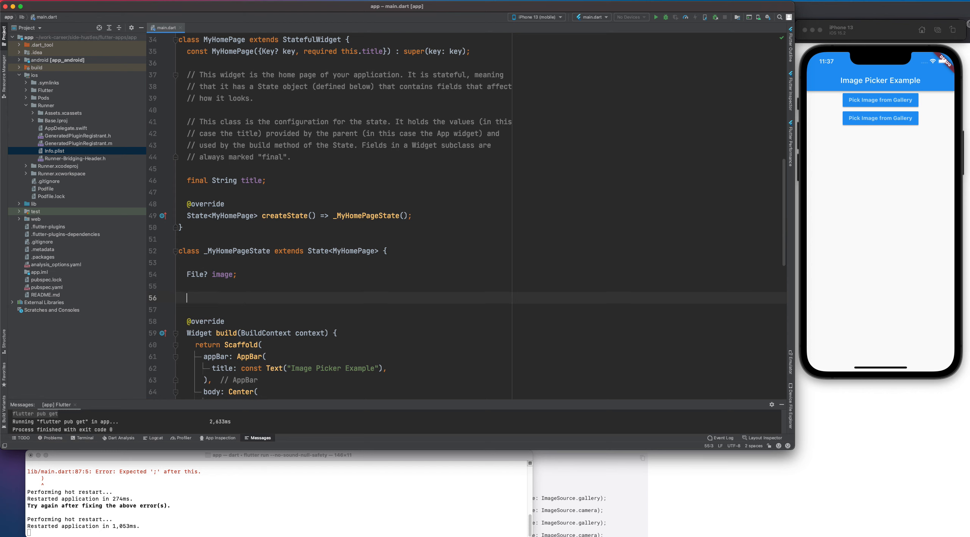
mouse_move(246, 283)
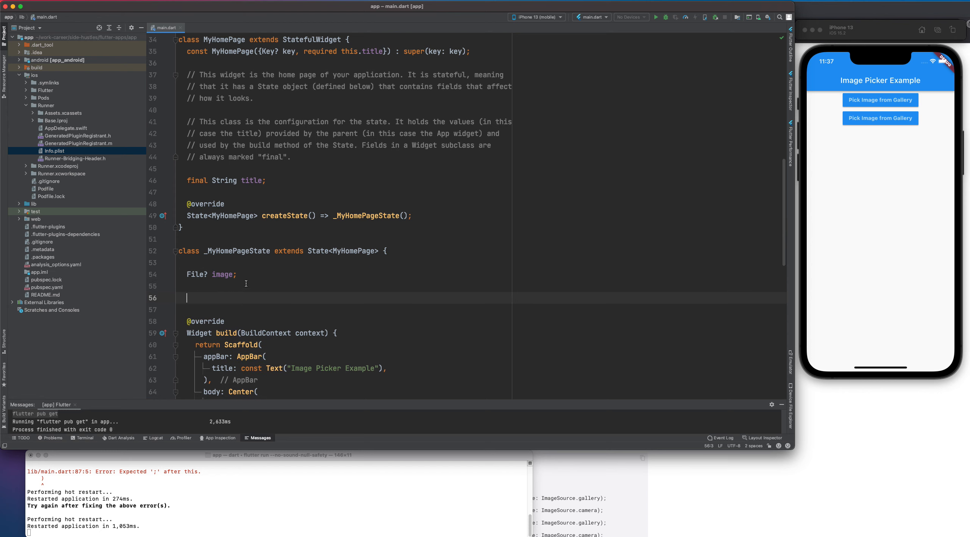
type("Futr")
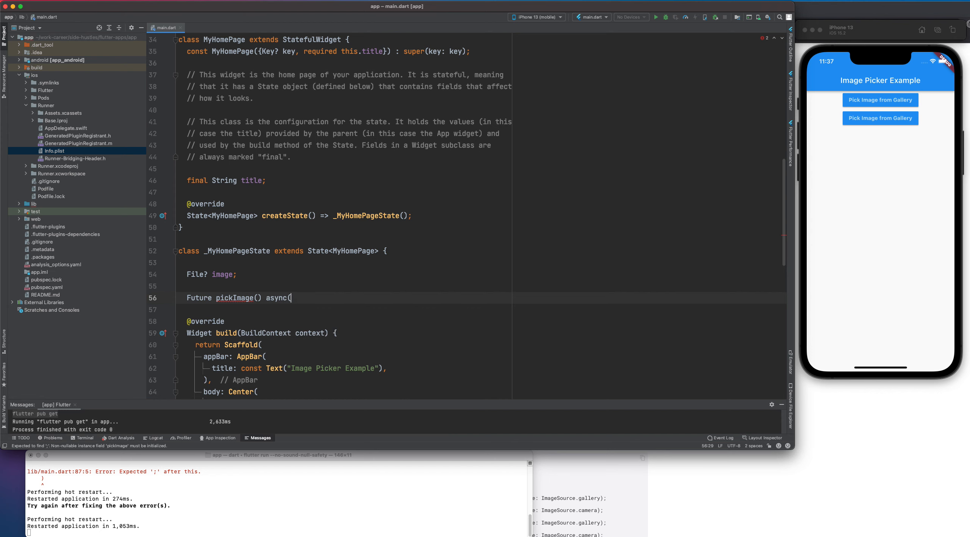
type("try {")
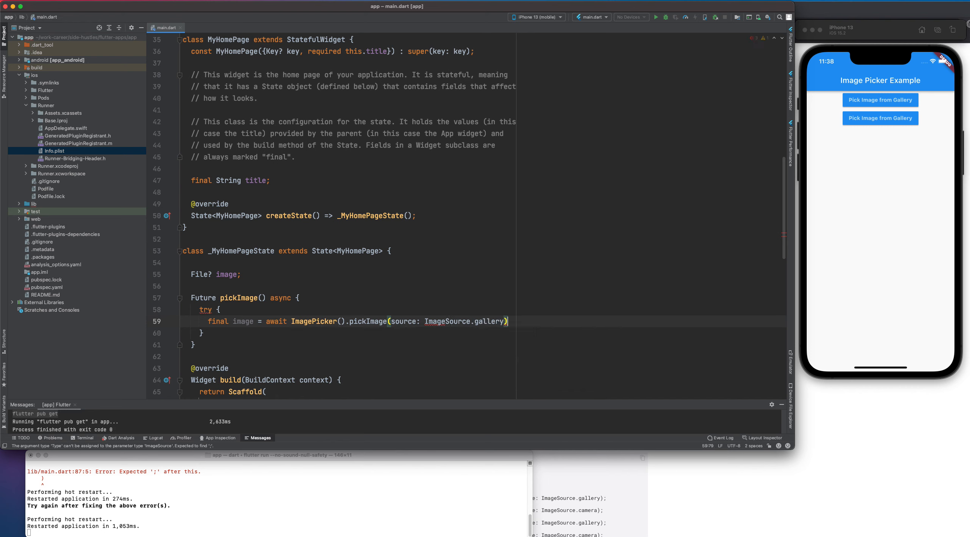
type("l imageTemp = File(image.path);")
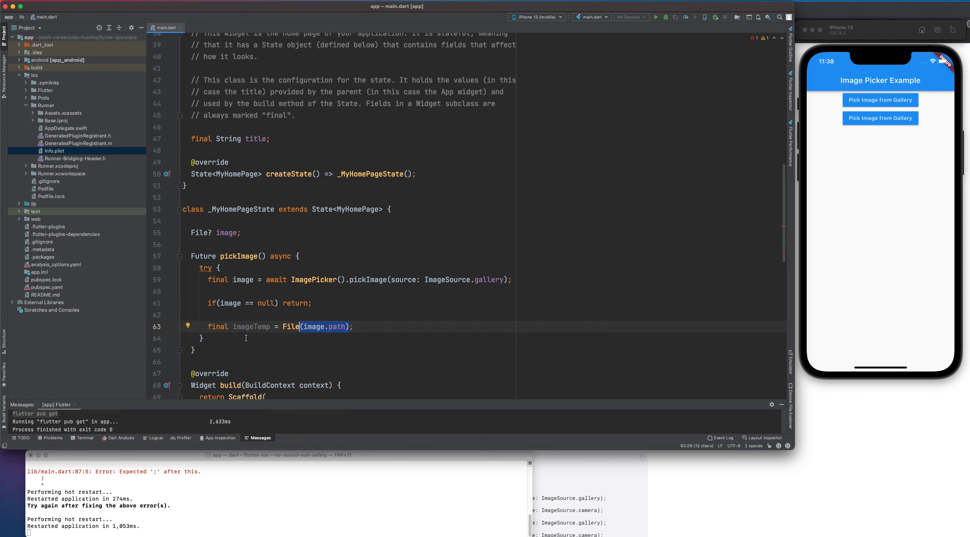
Step: Store the picked file into state with setState inside the try block
left_click(251, 326)
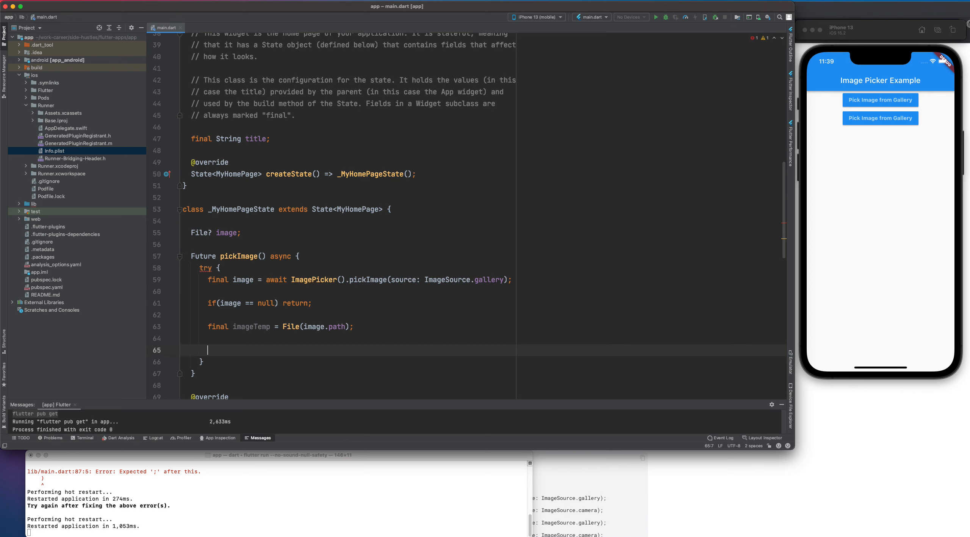
type("setState")
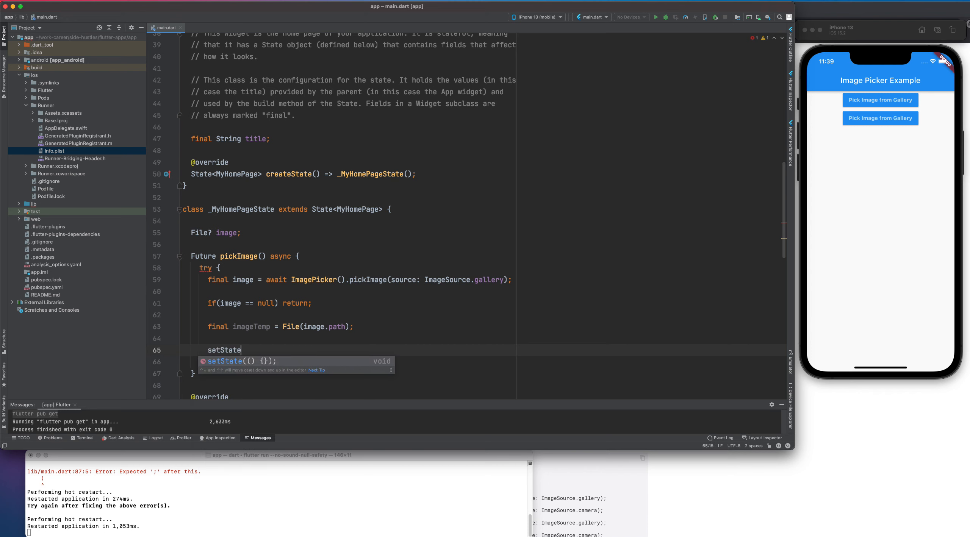
type("(() => this.image = imageTemp);")
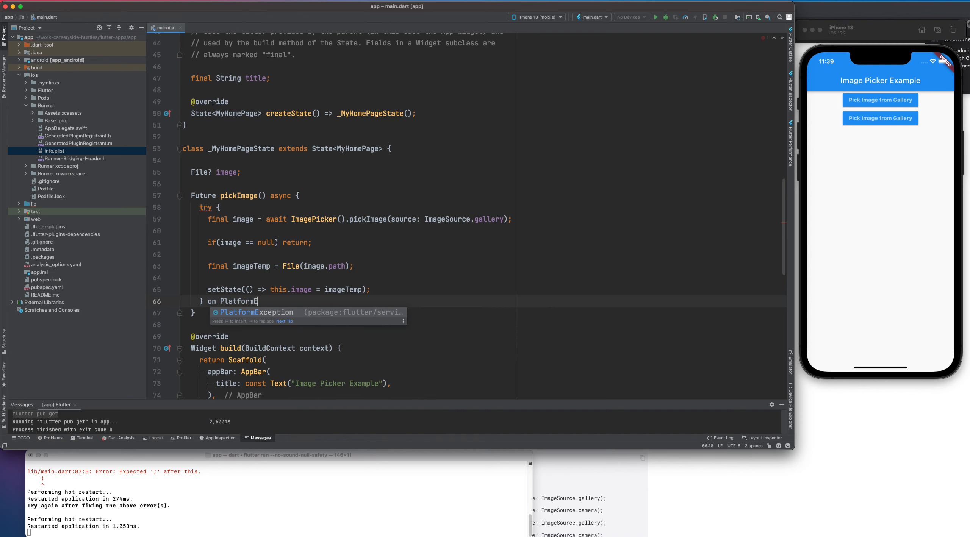
Step: Catch PlatformException and print 'Failed to pick image: $e'
type("catch(e) {")
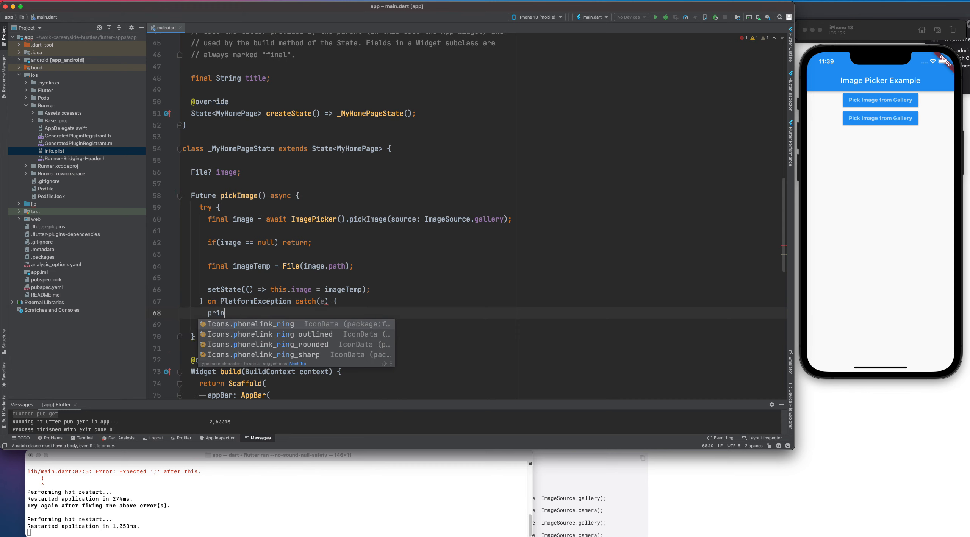
type("('Failed')")
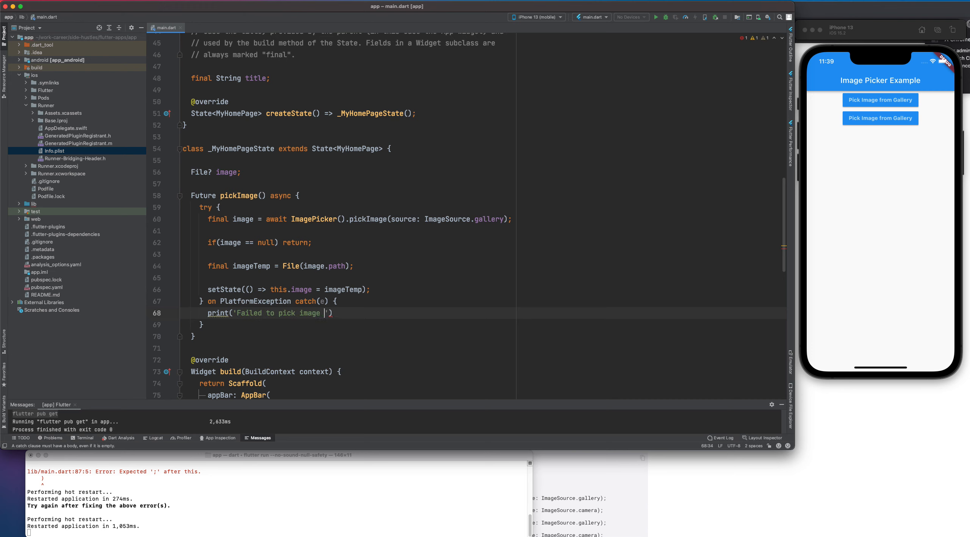
type(":")
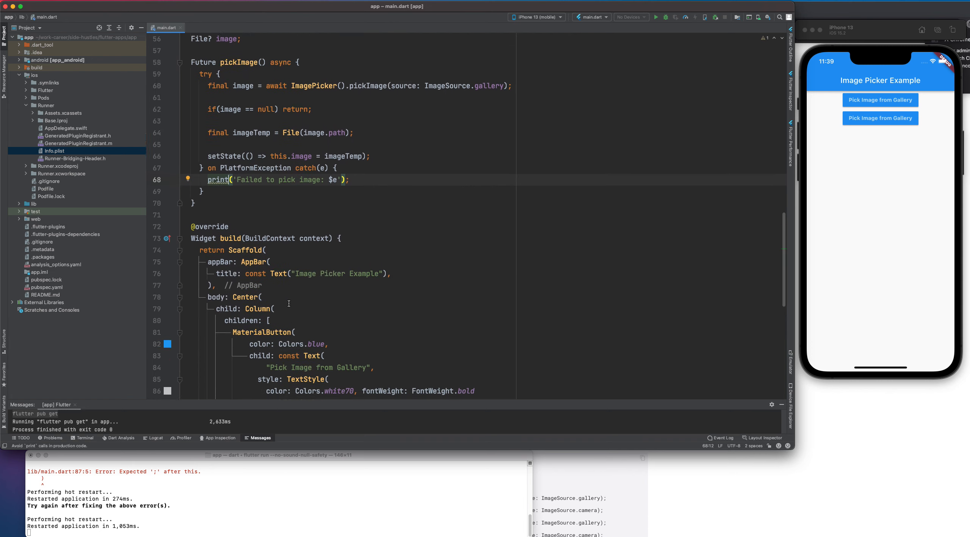
scroll("down", 3)
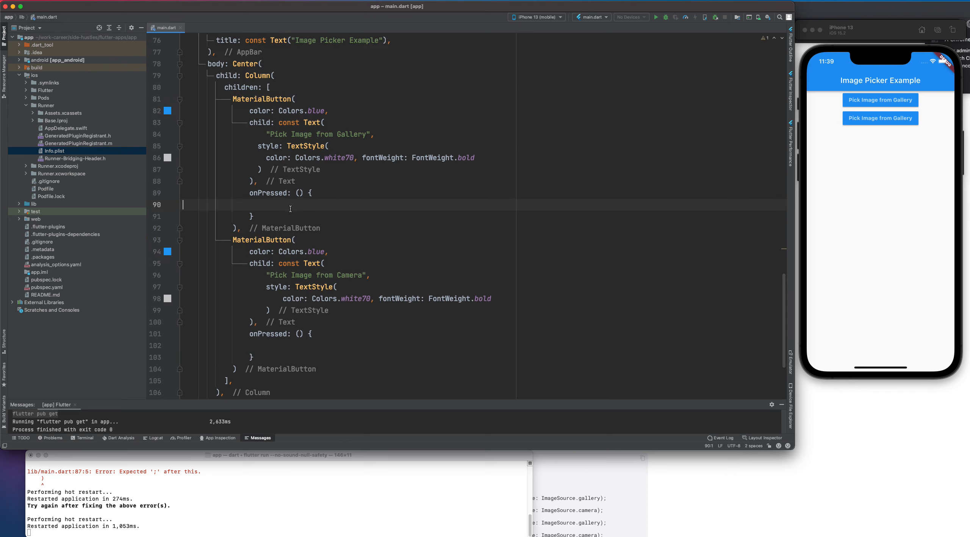
Step: Have the gallery button's onPressed call pickImage() and add a SizedBox(height: 20) below the buttons
type("pickImage();")
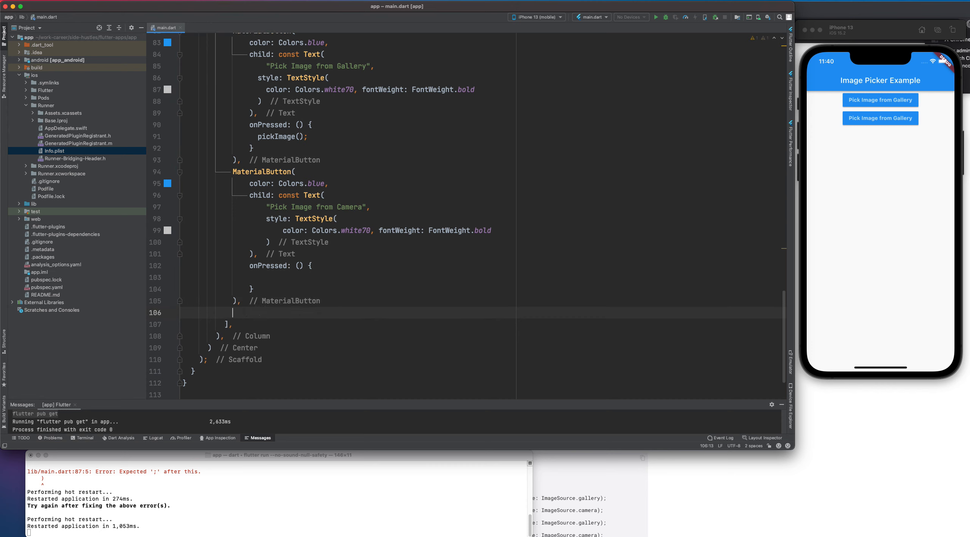
type("SizedBox(")
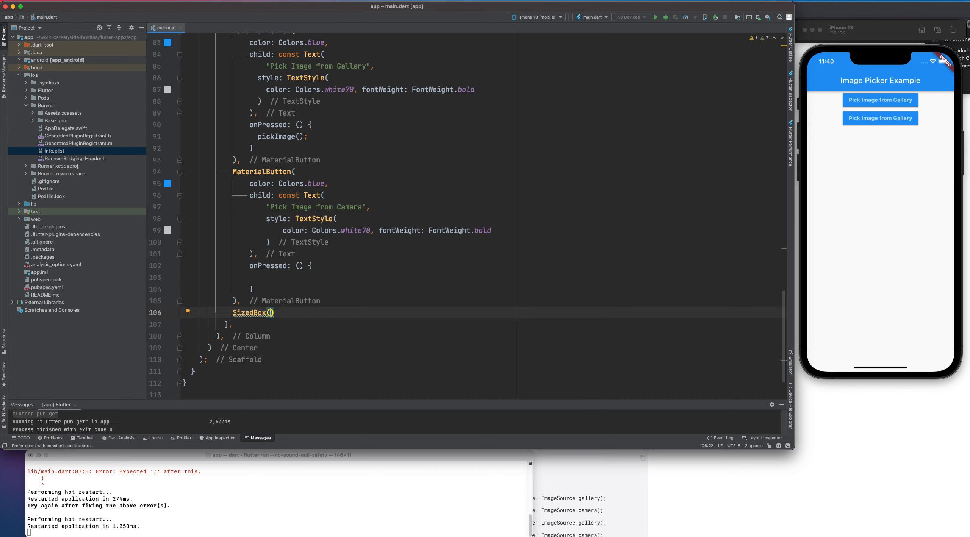
type("width: 2,")
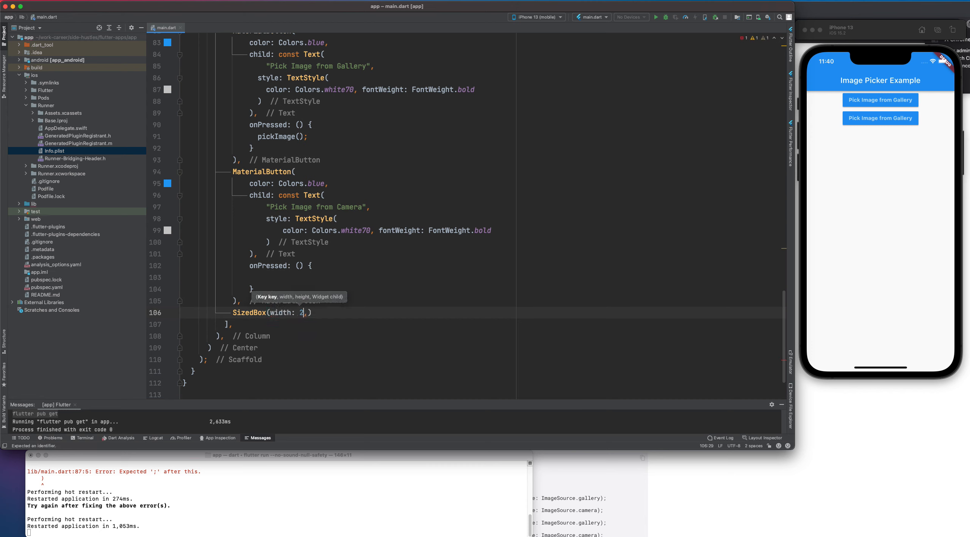
type("height: 20,")
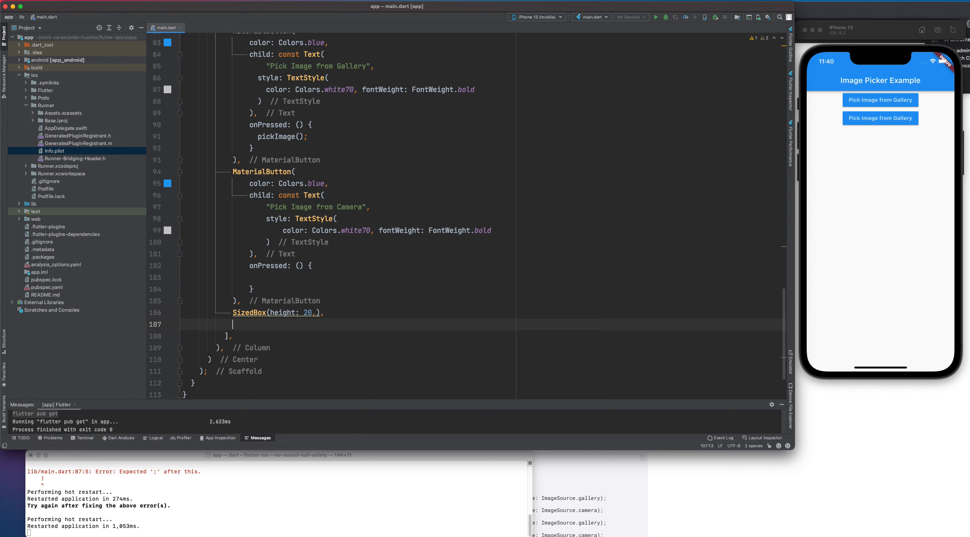
Step: Show Image.file(image!) when image is not null, otherwise Text("No image selected")
type("image !=")
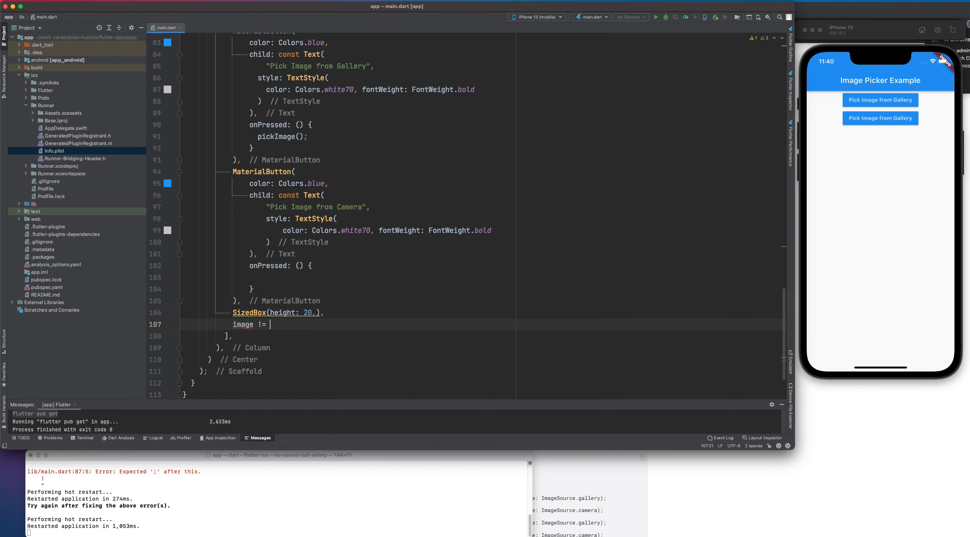
type("null ?")
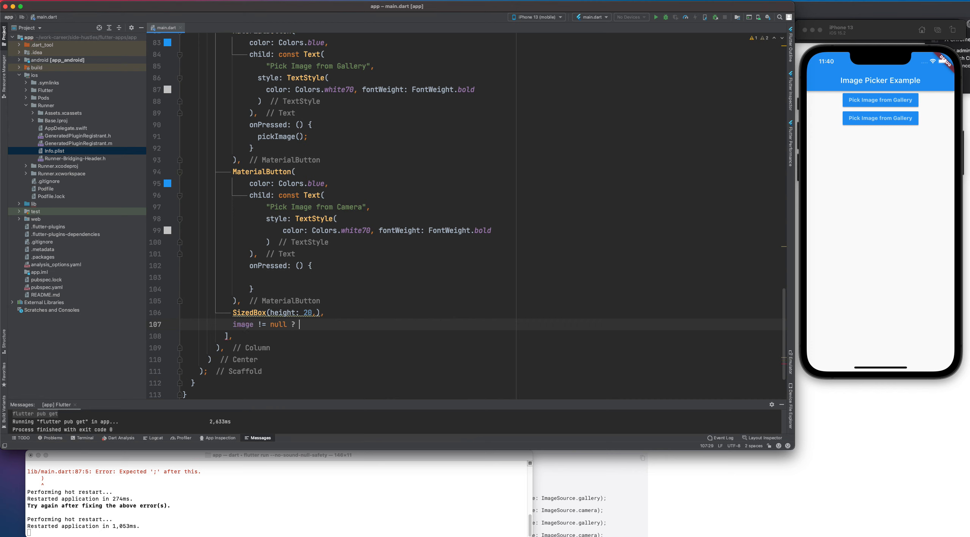
type("Image.file(image!")
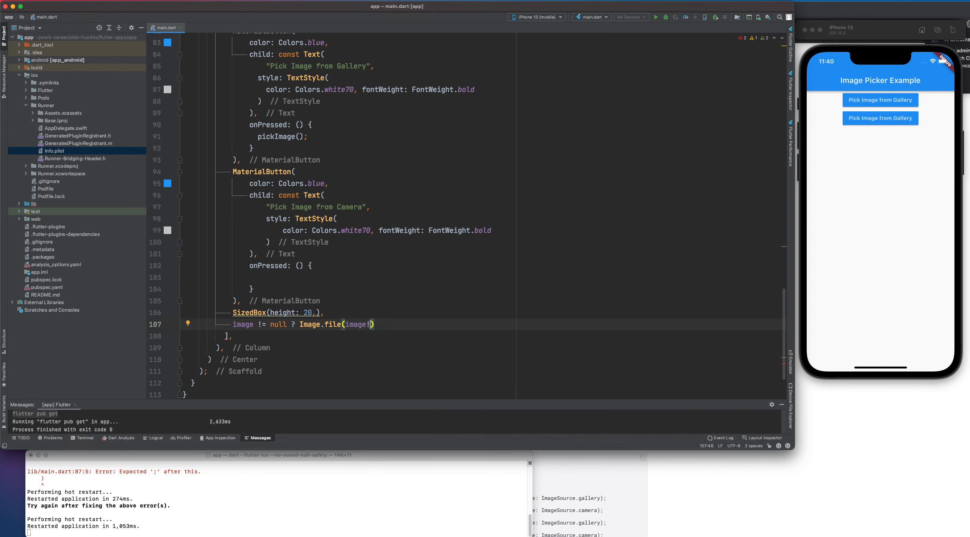
type(":")
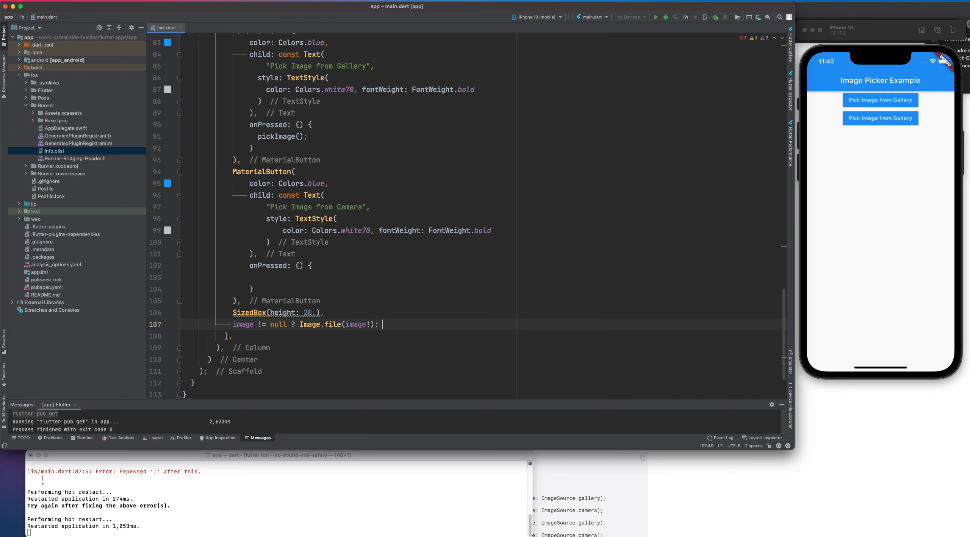
type("Text(\"No image selected")
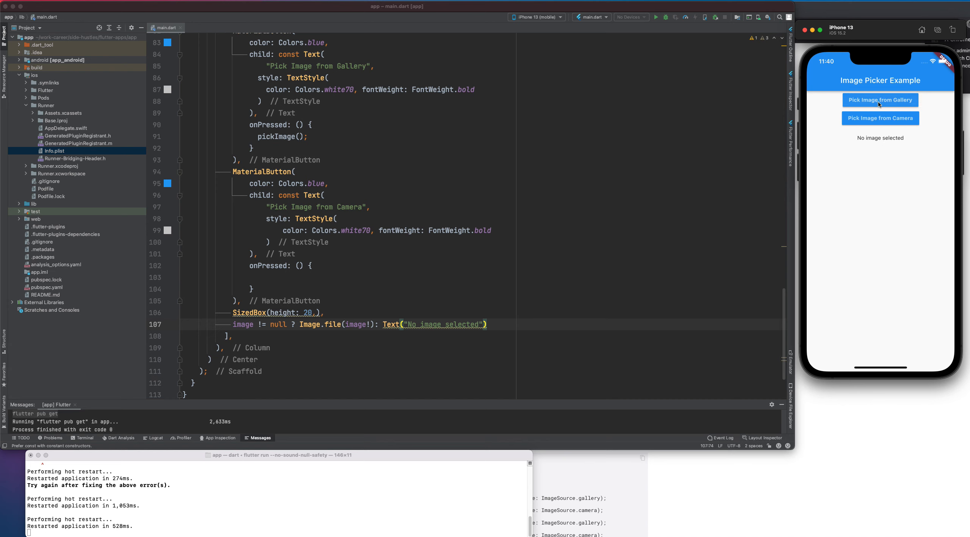
Step: Pick an image from the gallery in the simulator, granting photo access, so the photo appears under the buttons
left_click(880, 99)
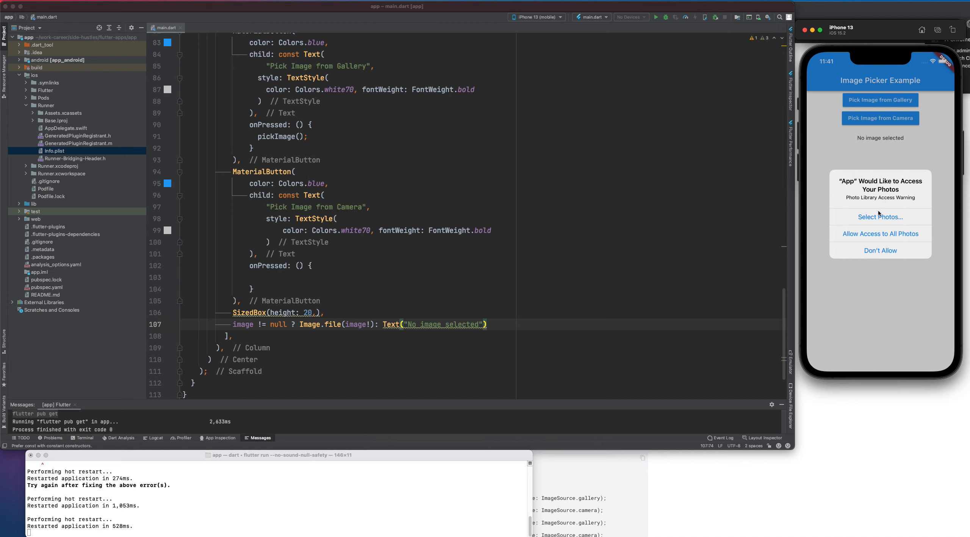
left_click(880, 216)
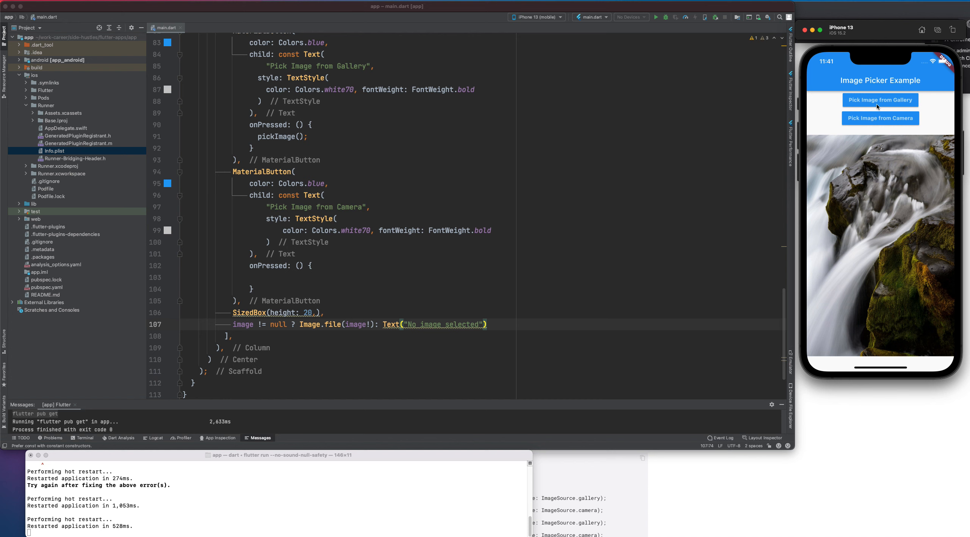
left_click(879, 99)
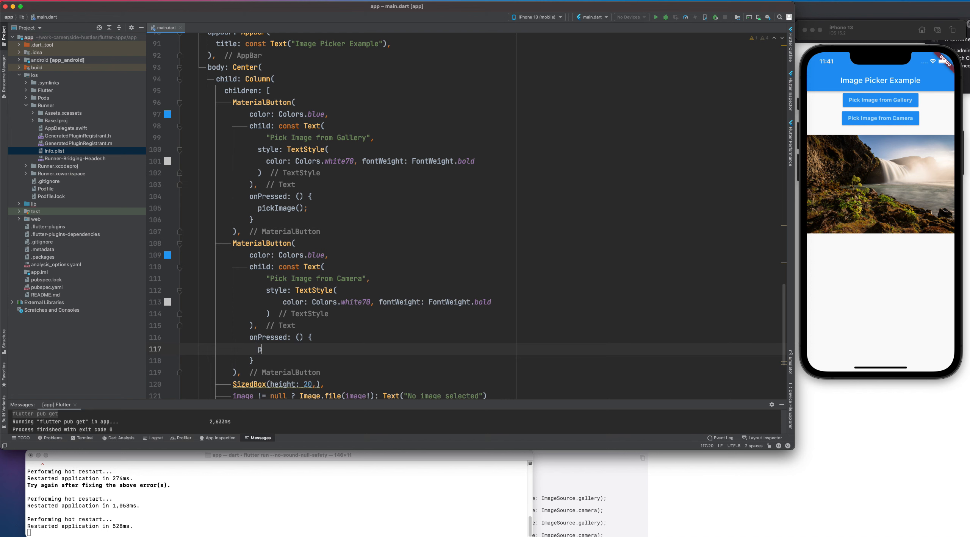
Step: Call pickImageC() from the camera button and select the gallery source in the copied method to replace it with camera
type("ickImageC();")
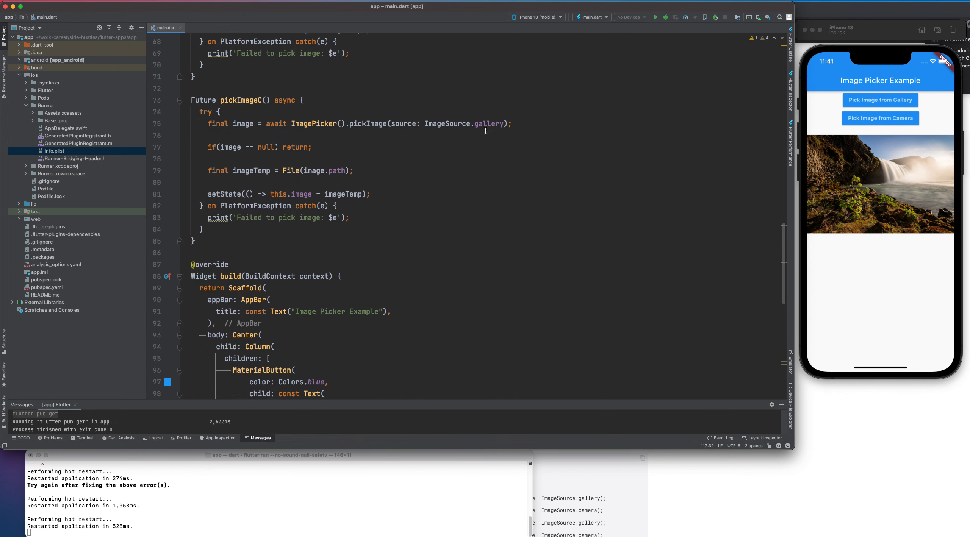
double_click(488, 123)
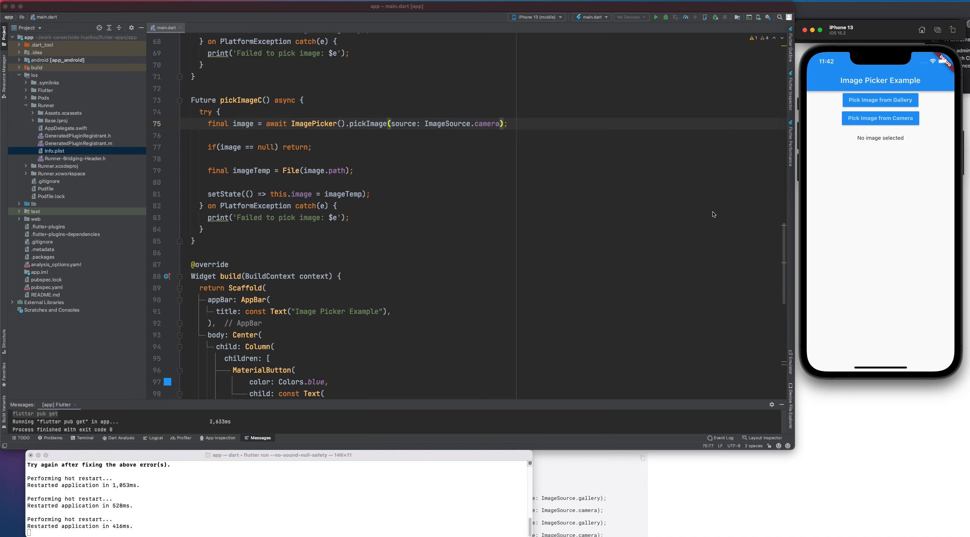
mouse_move(880, 118)
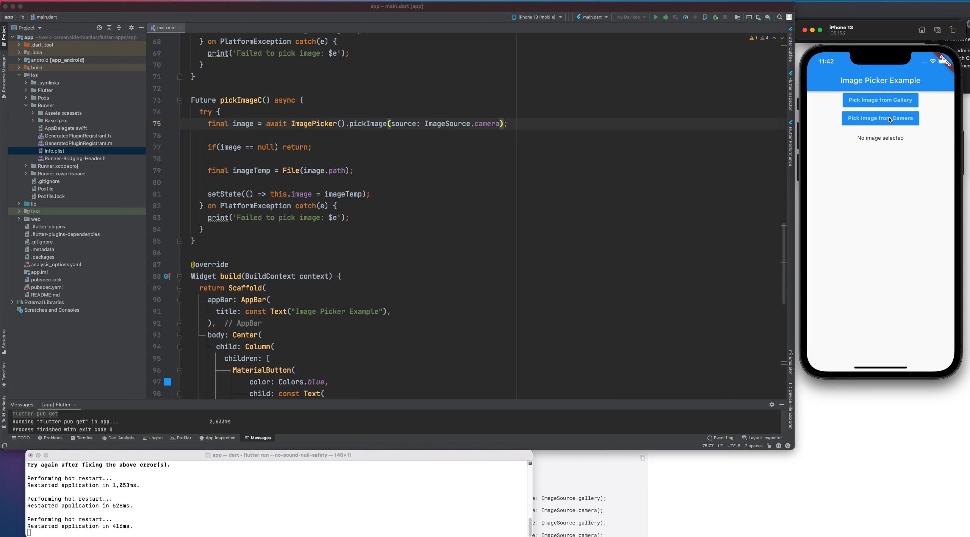